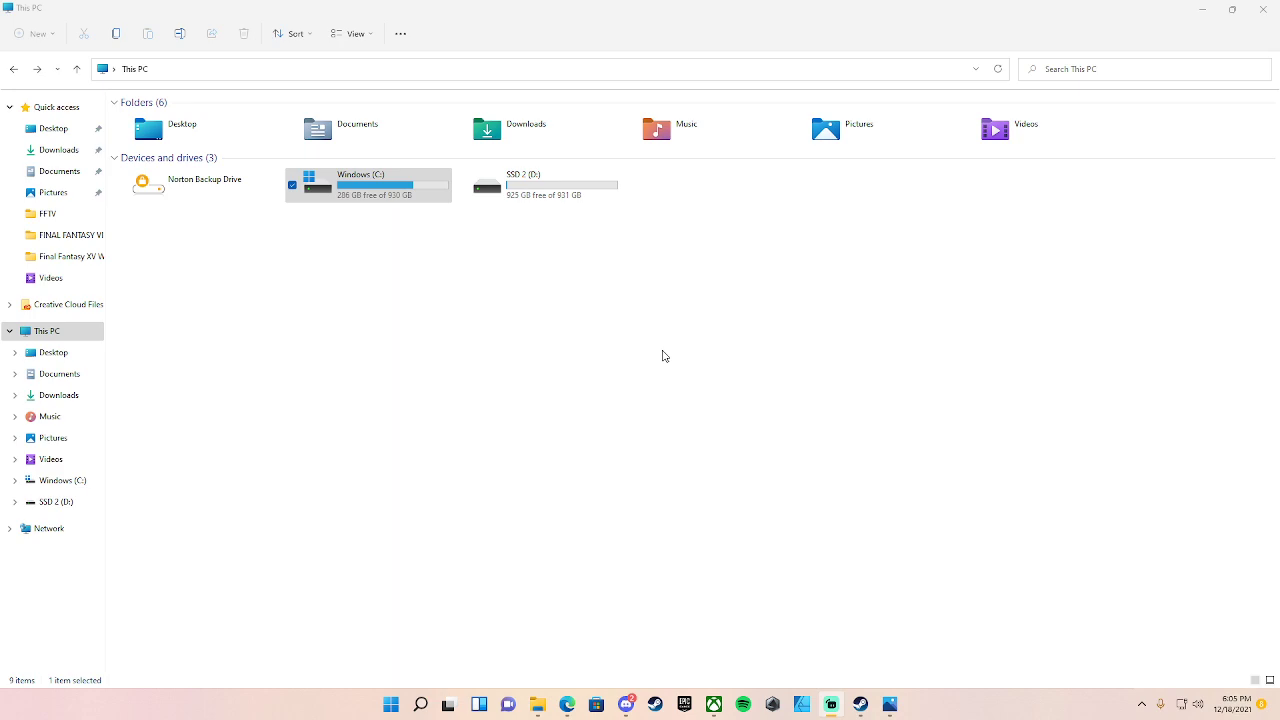
{"action": "mouse_move", "coordinate": [625, 352]}
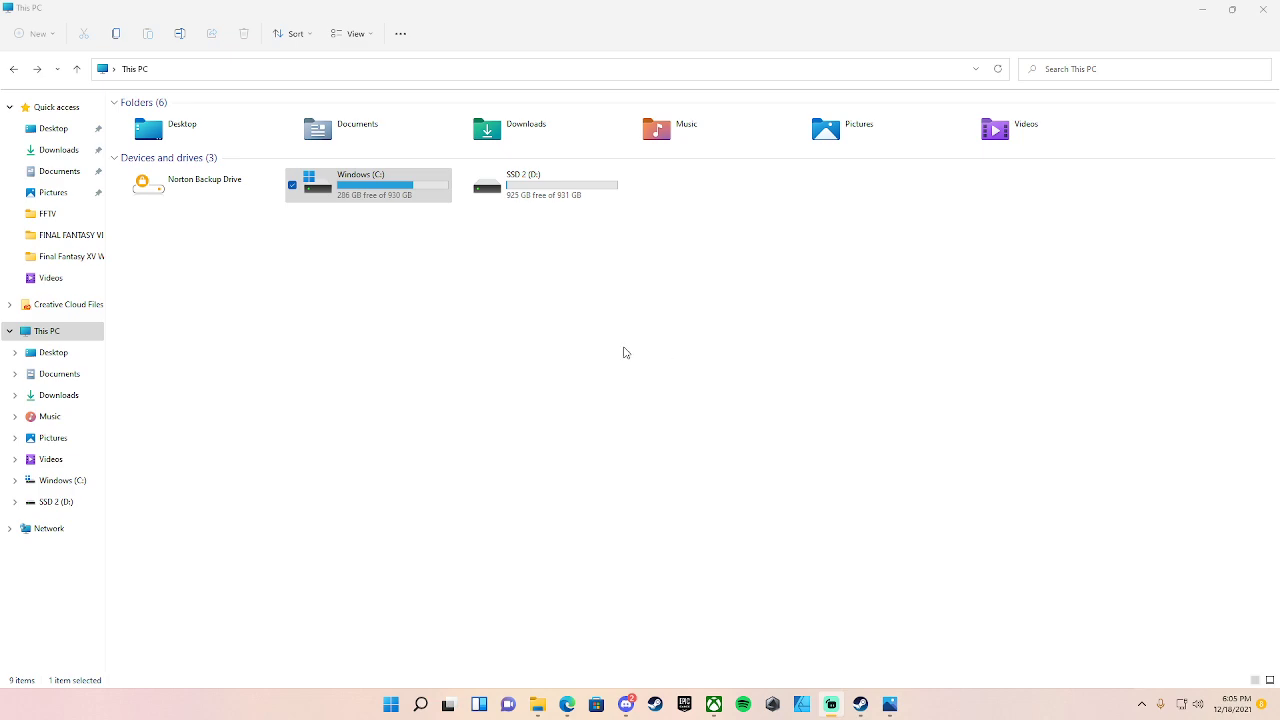
{"action": "mouse_move", "coordinate": [405, 277]}
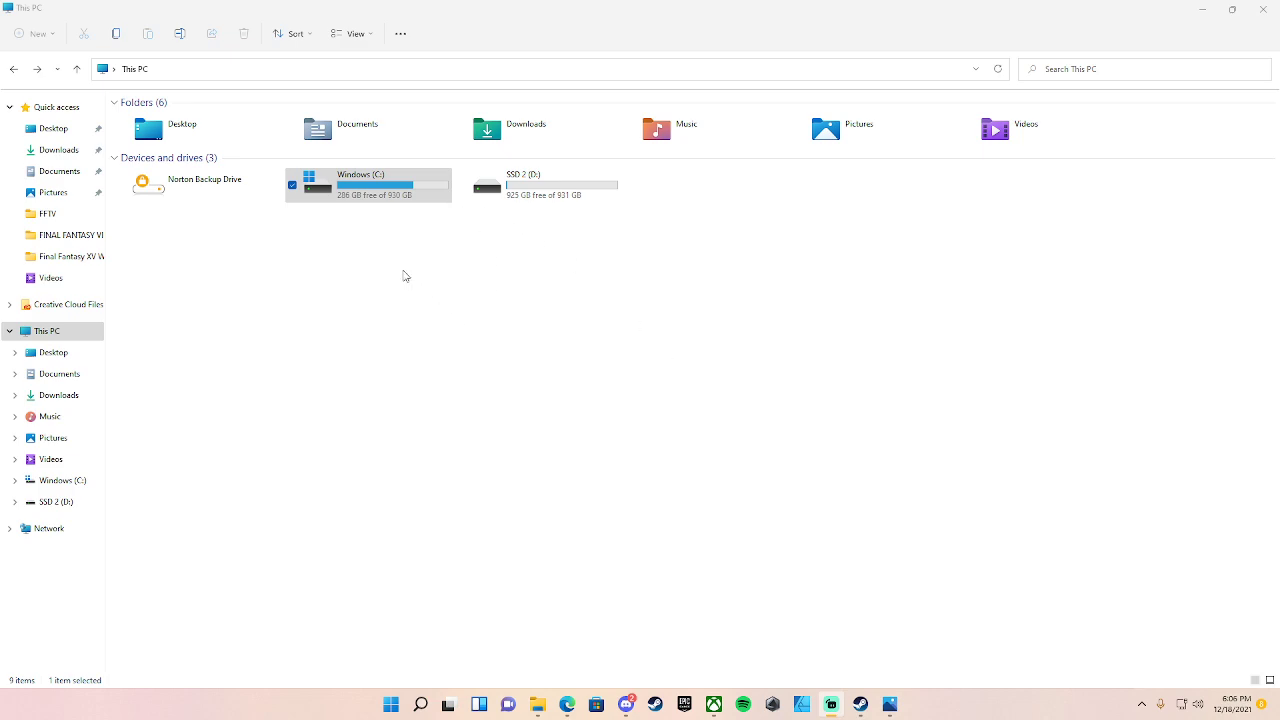
{"action": "mouse_move", "coordinate": [364, 270]}
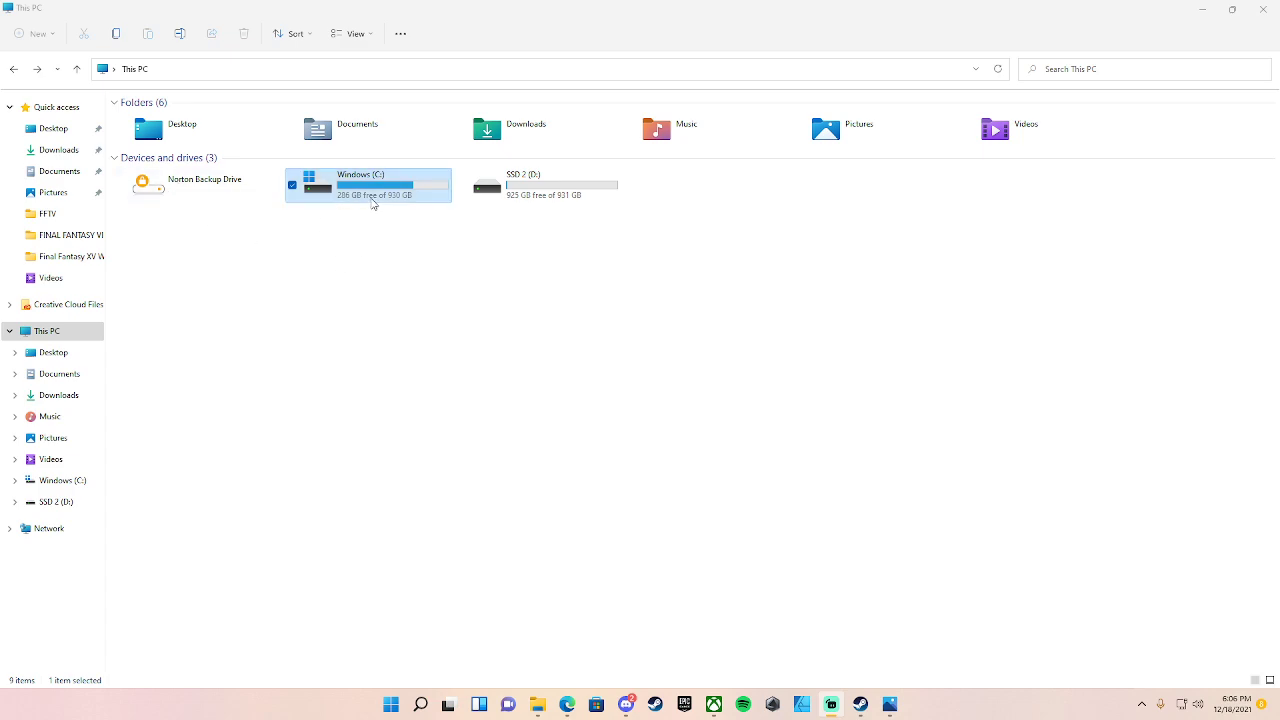
Browse from Windows (C:) through Program Files, Epic Games, FFVIIRemakeIntergrade, End and Content into Paks.
{"action": "double_click", "coordinate": [369, 184]}
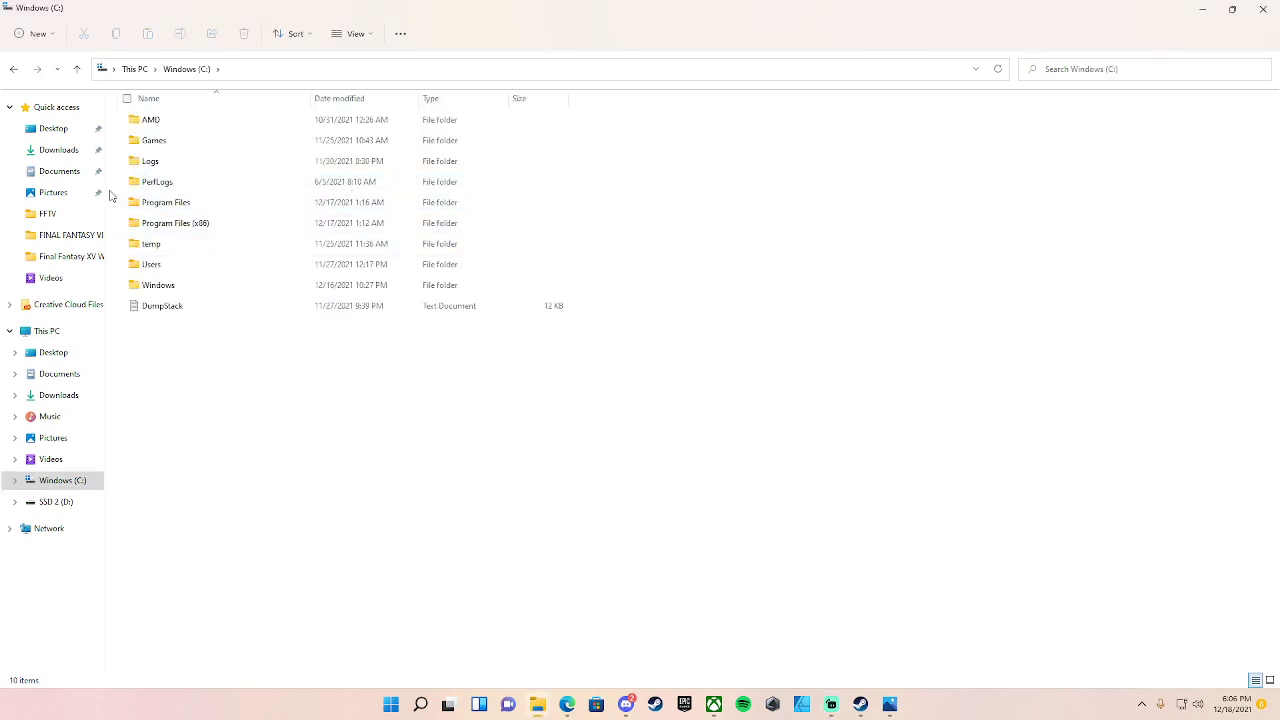
{"action": "left_click", "coordinate": [175, 222]}
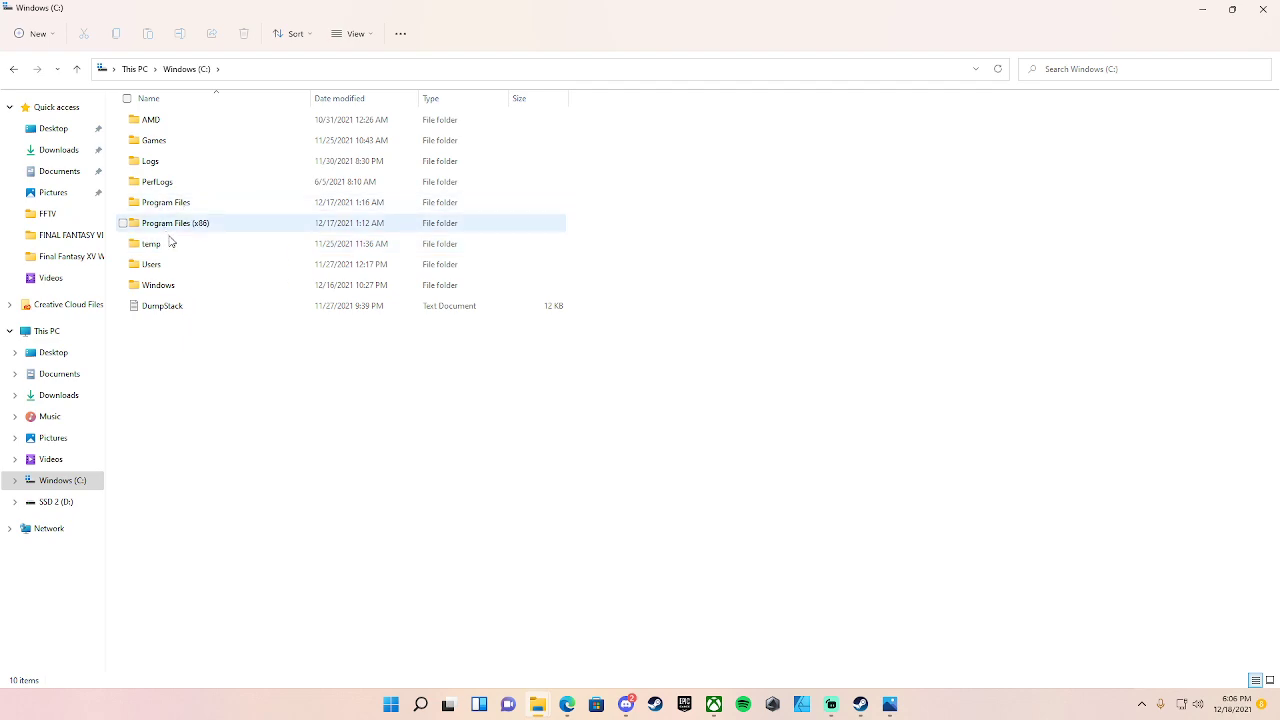
{"action": "left_click", "coordinate": [166, 202]}
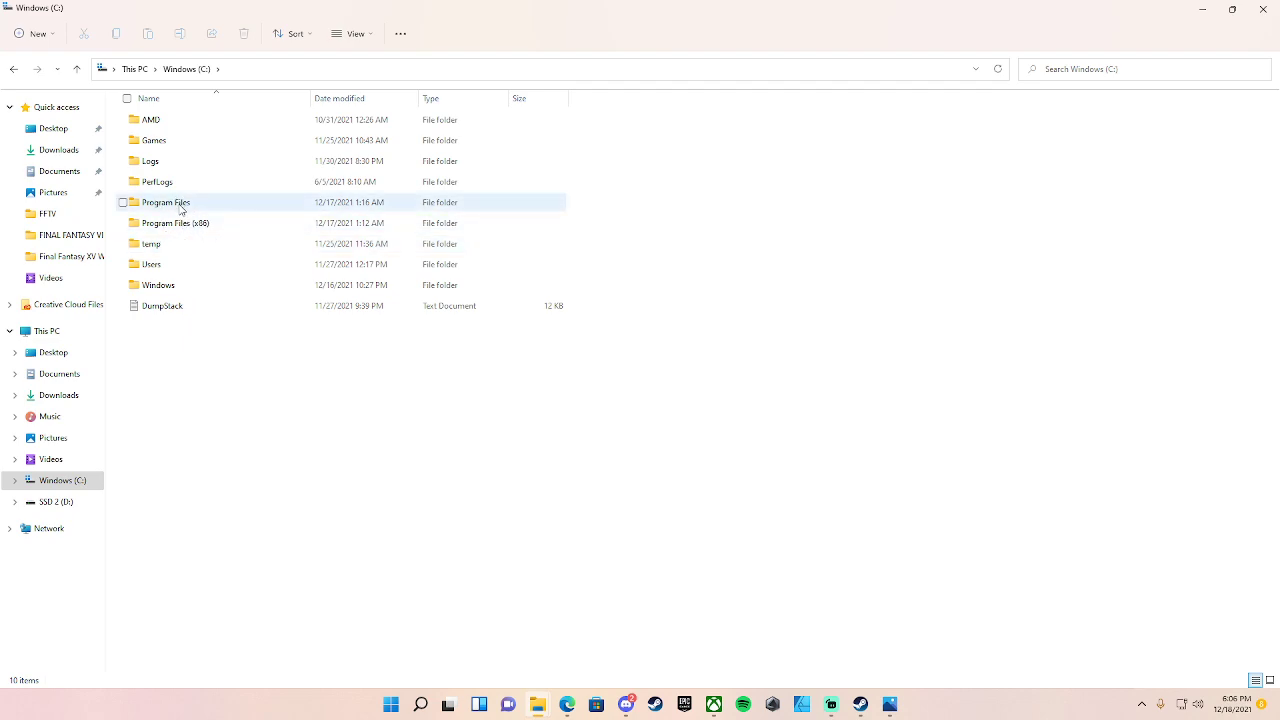
{"action": "double_click", "coordinate": [166, 202]}
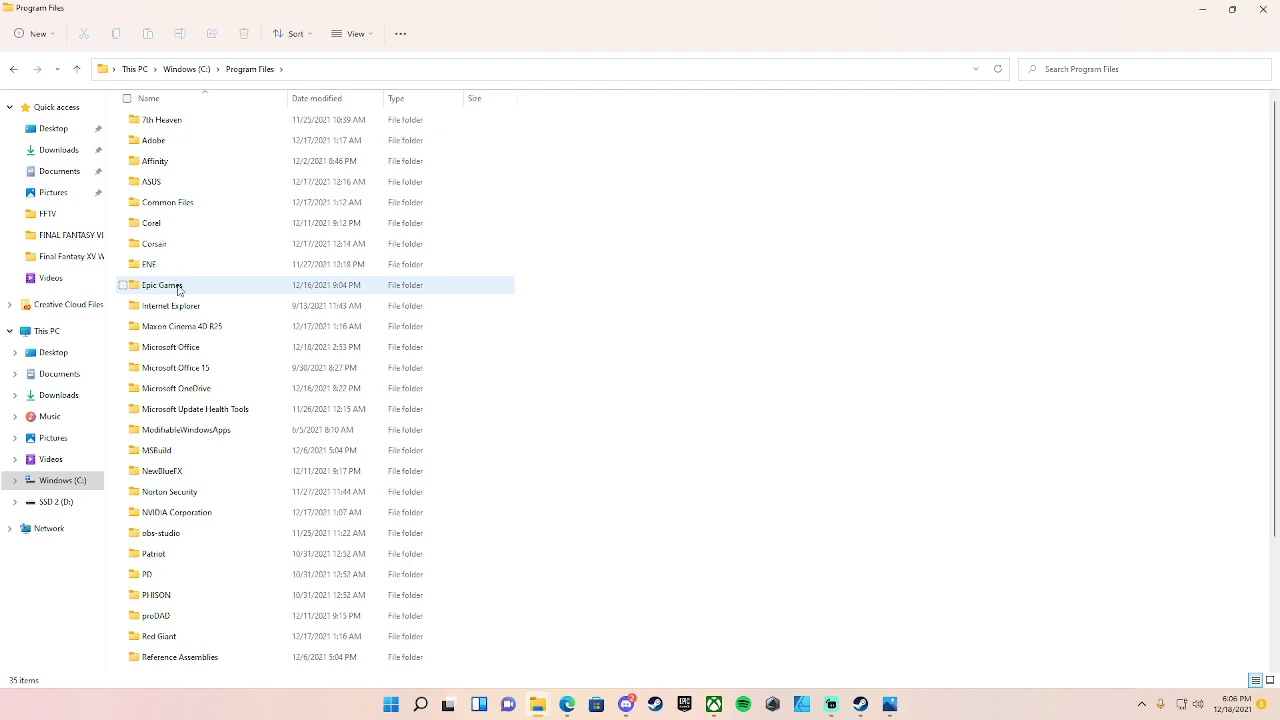
{"action": "double_click", "coordinate": [162, 285]}
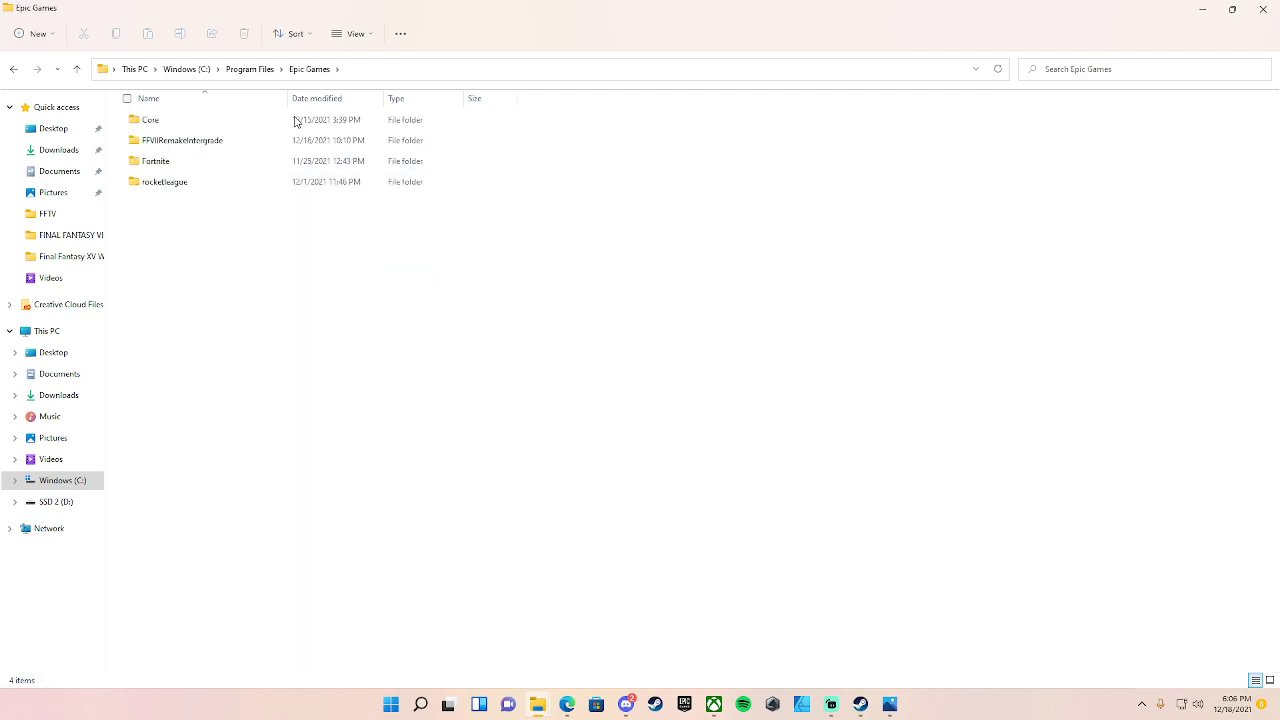
{"action": "left_click", "coordinate": [182, 140]}
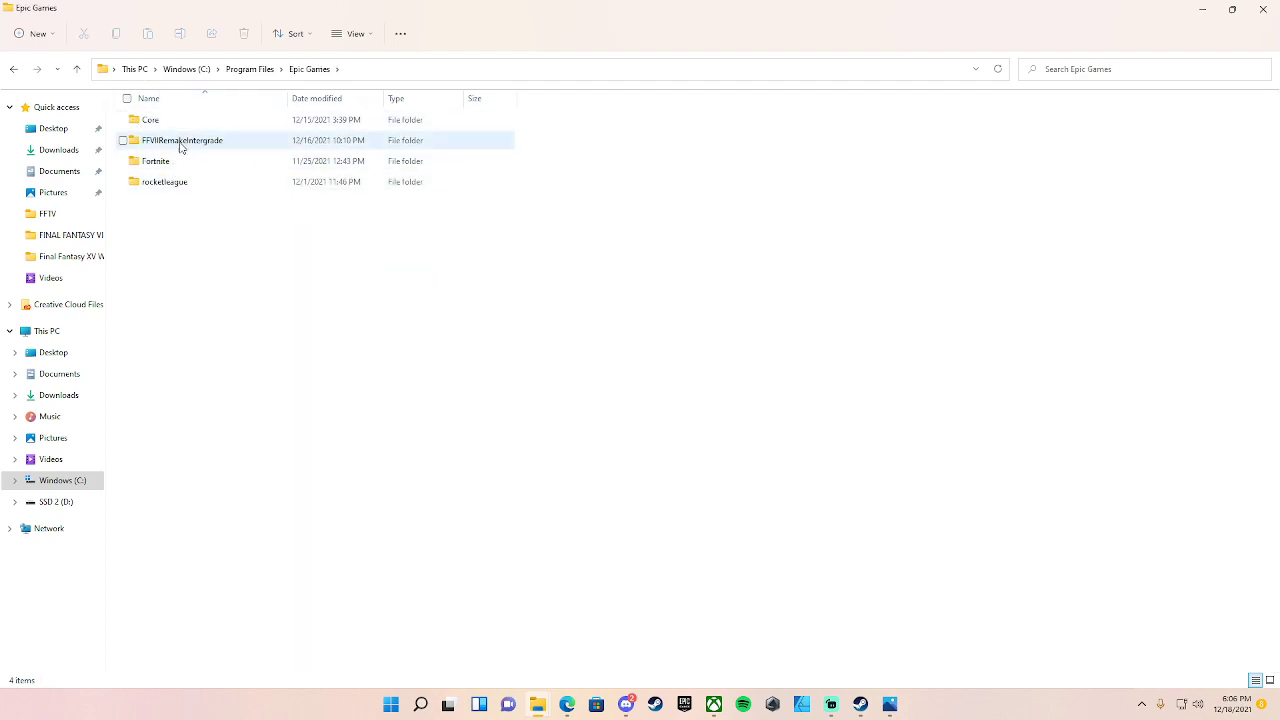
{"action": "left_click", "coordinate": [182, 140]}
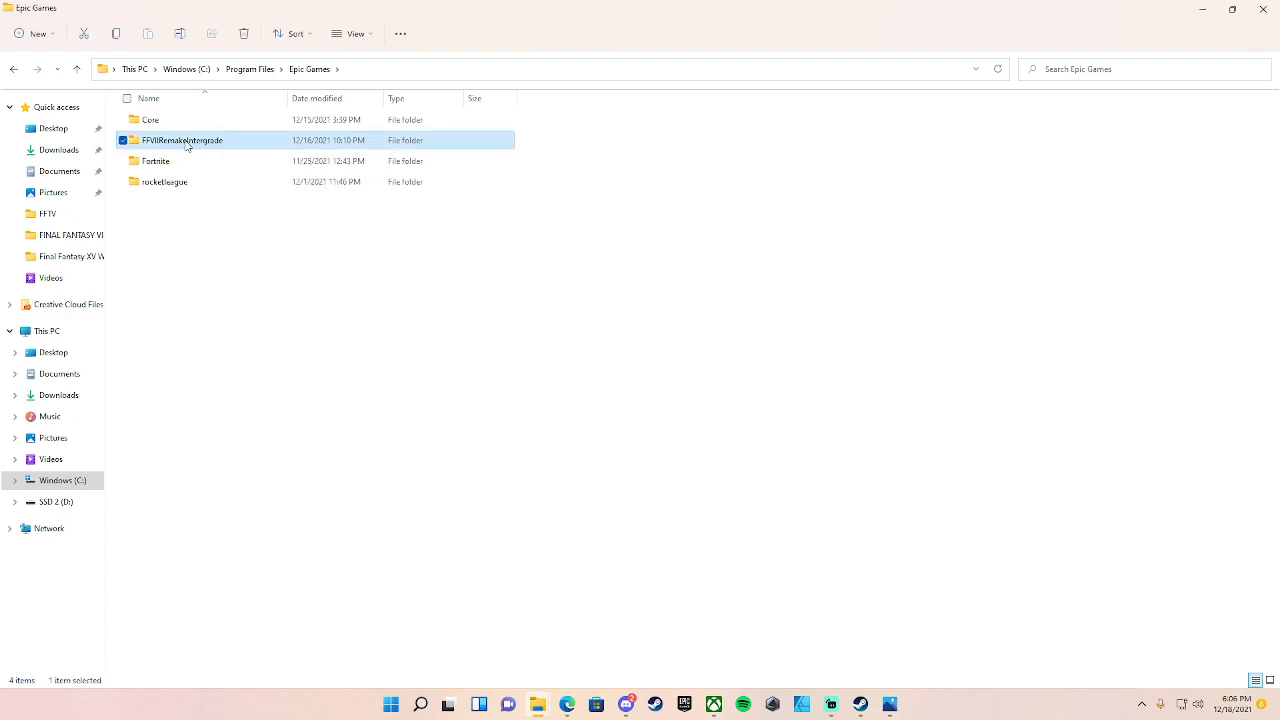
{"action": "double_click", "coordinate": [182, 140]}
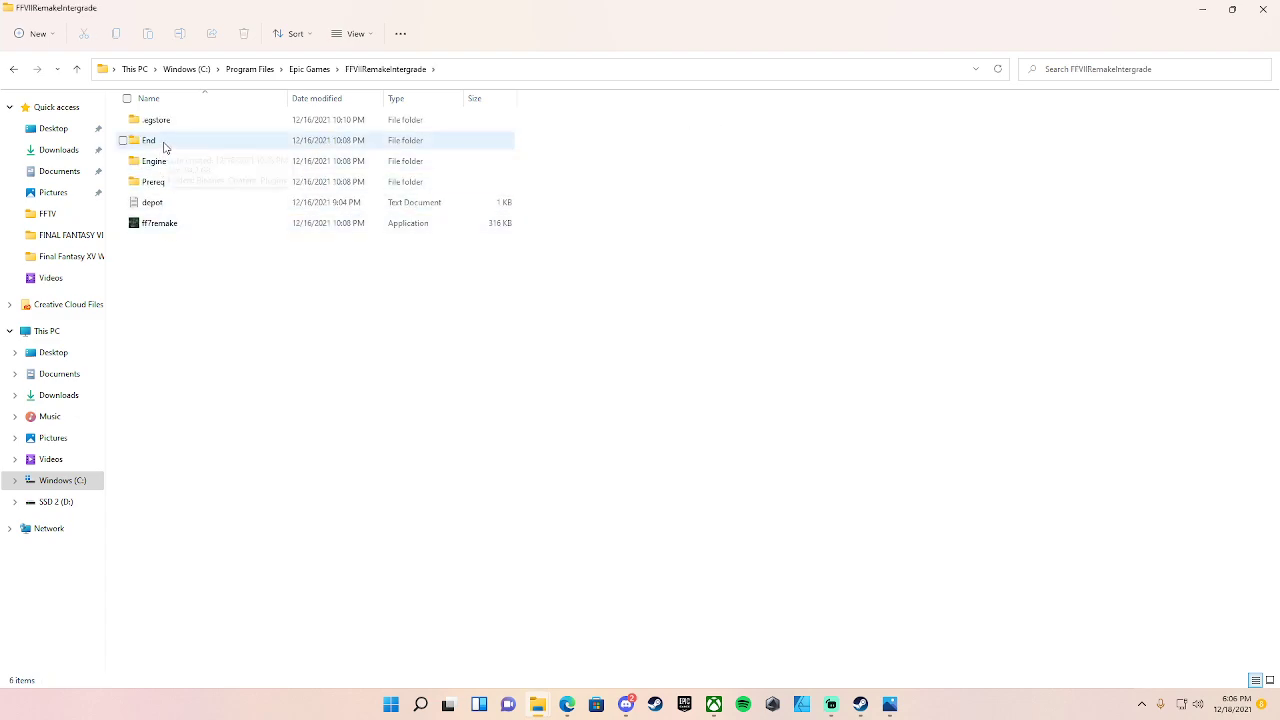
{"action": "double_click", "coordinate": [148, 140]}
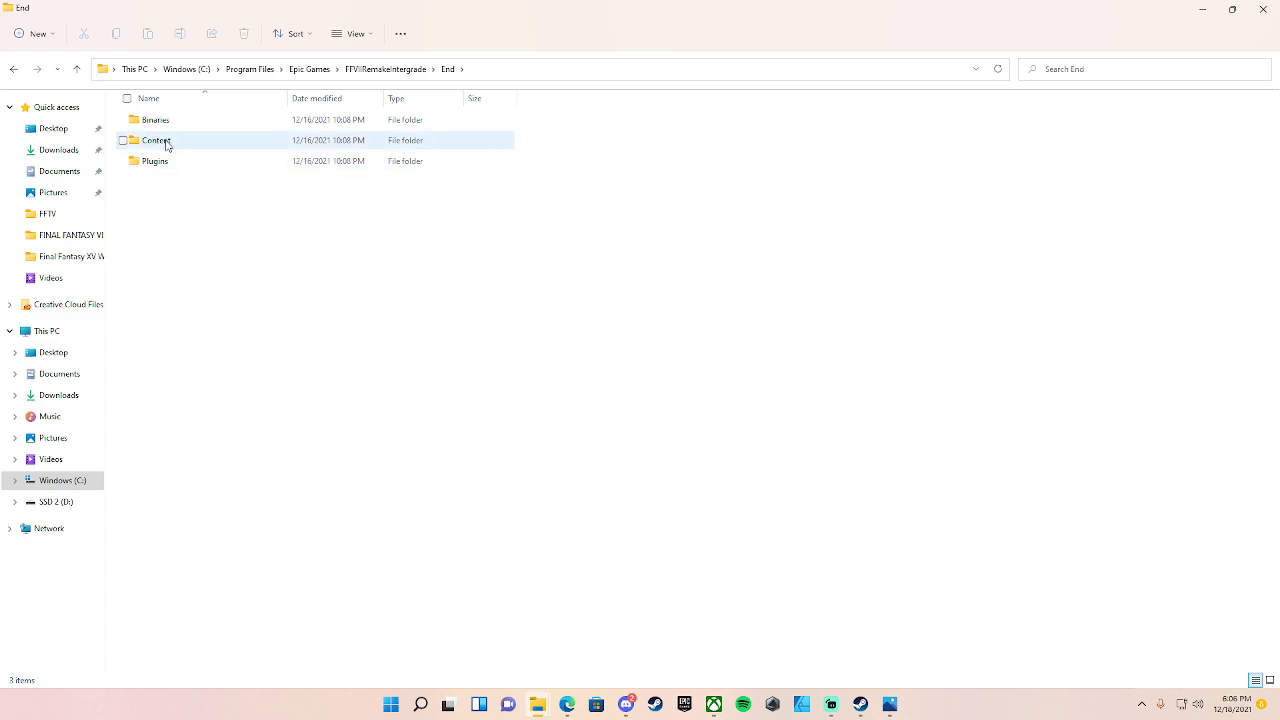
{"action": "double_click", "coordinate": [156, 140]}
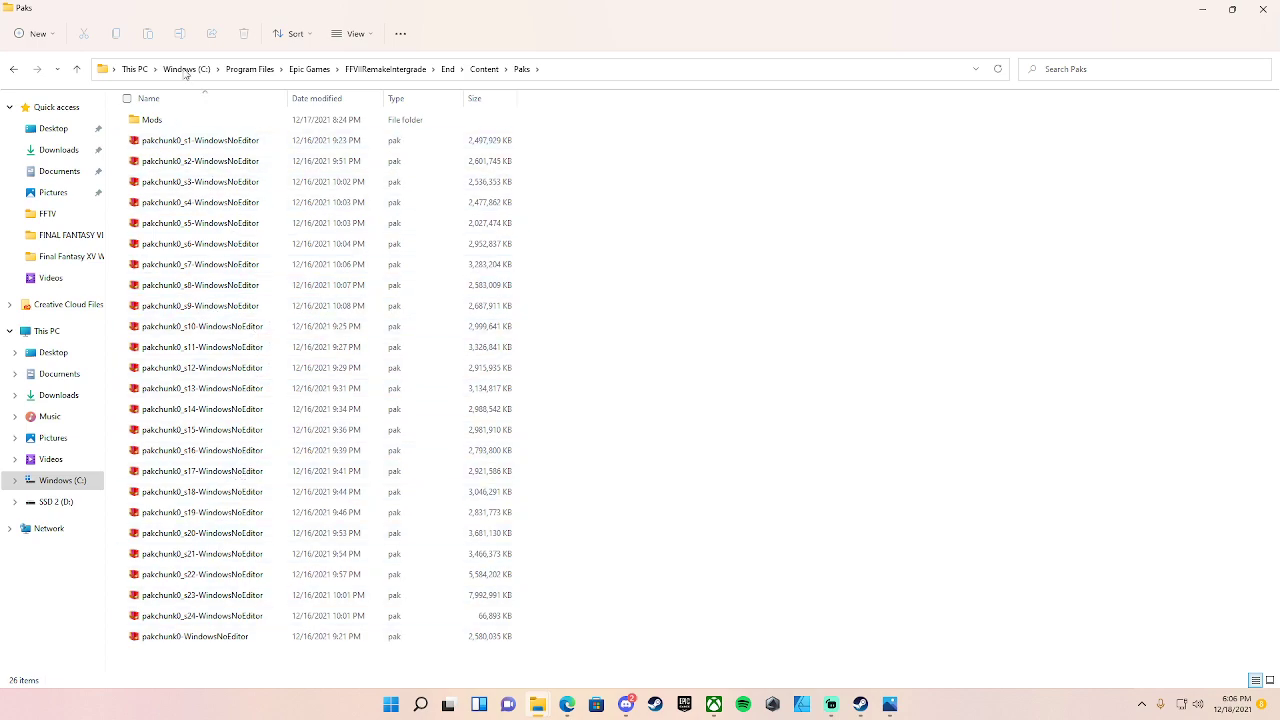
{"action": "mouse_move", "coordinate": [152, 119]}
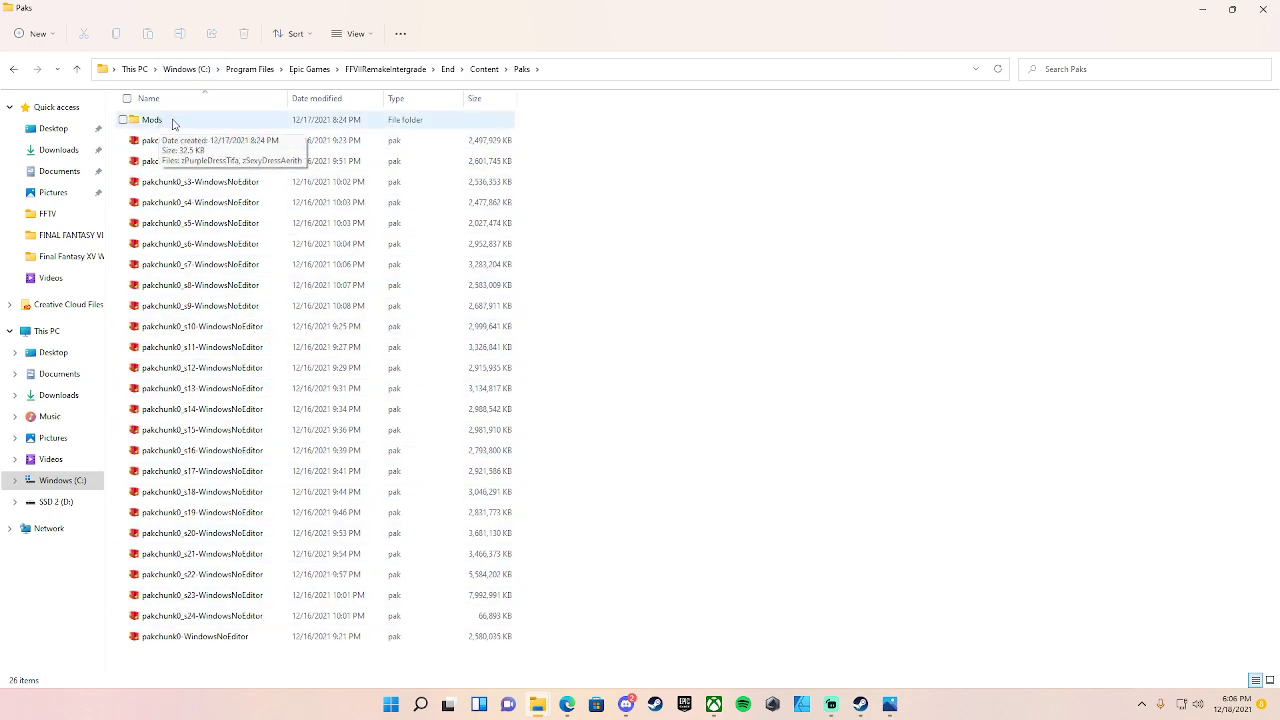
Open the Mods folder to view the zPurpleDressTifa and zSexyDressAerith pak files.
{"action": "double_click", "coordinate": [152, 119]}
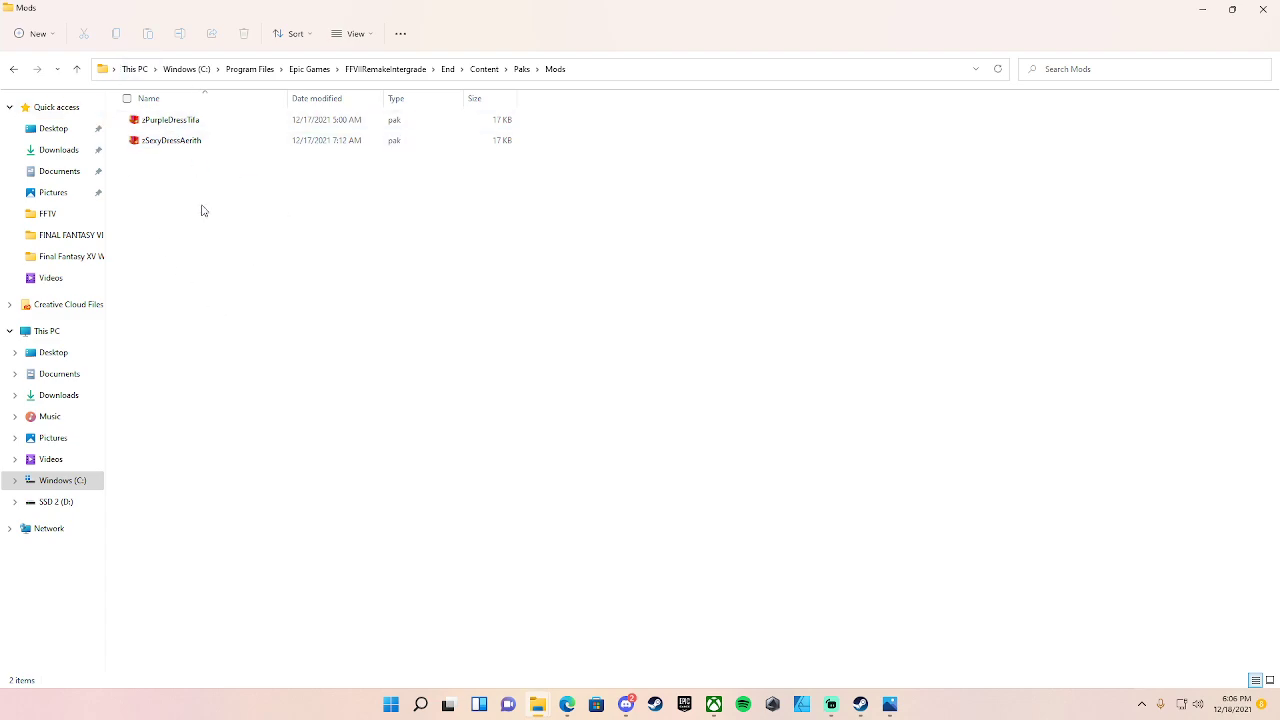
{"action": "mouse_move", "coordinate": [371, 322]}
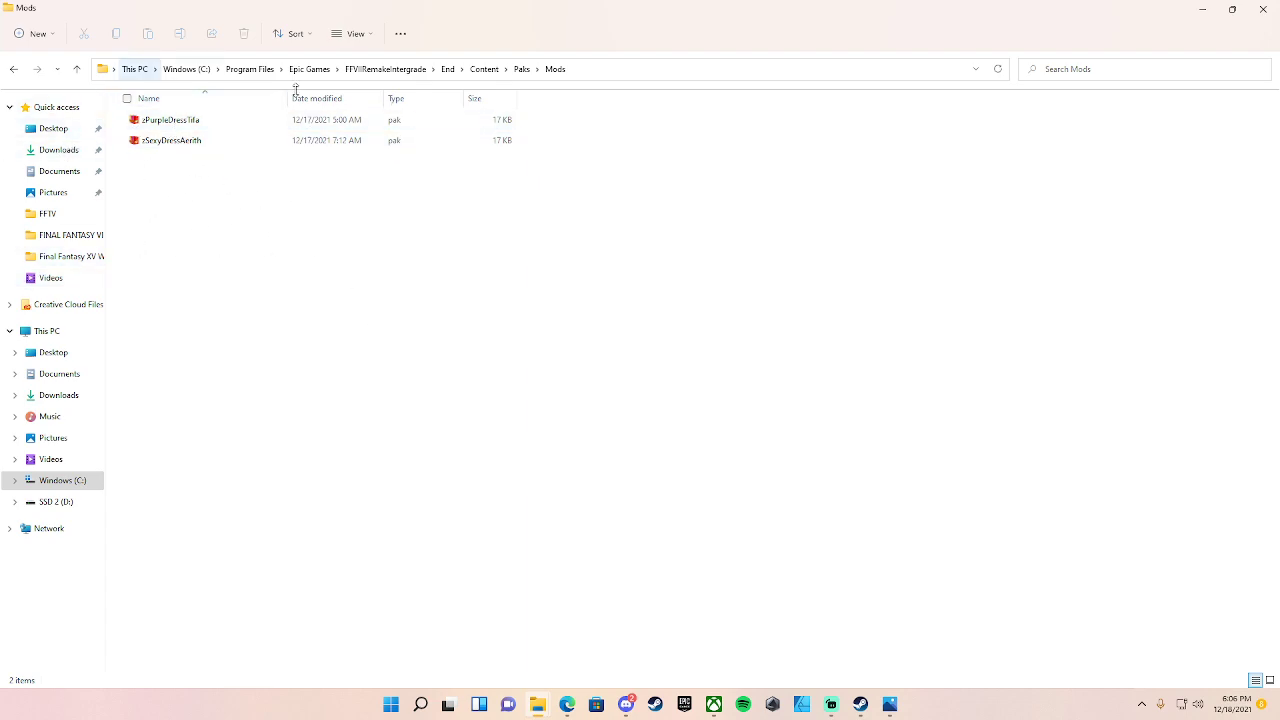
{"action": "left_click", "coordinate": [170, 119]}
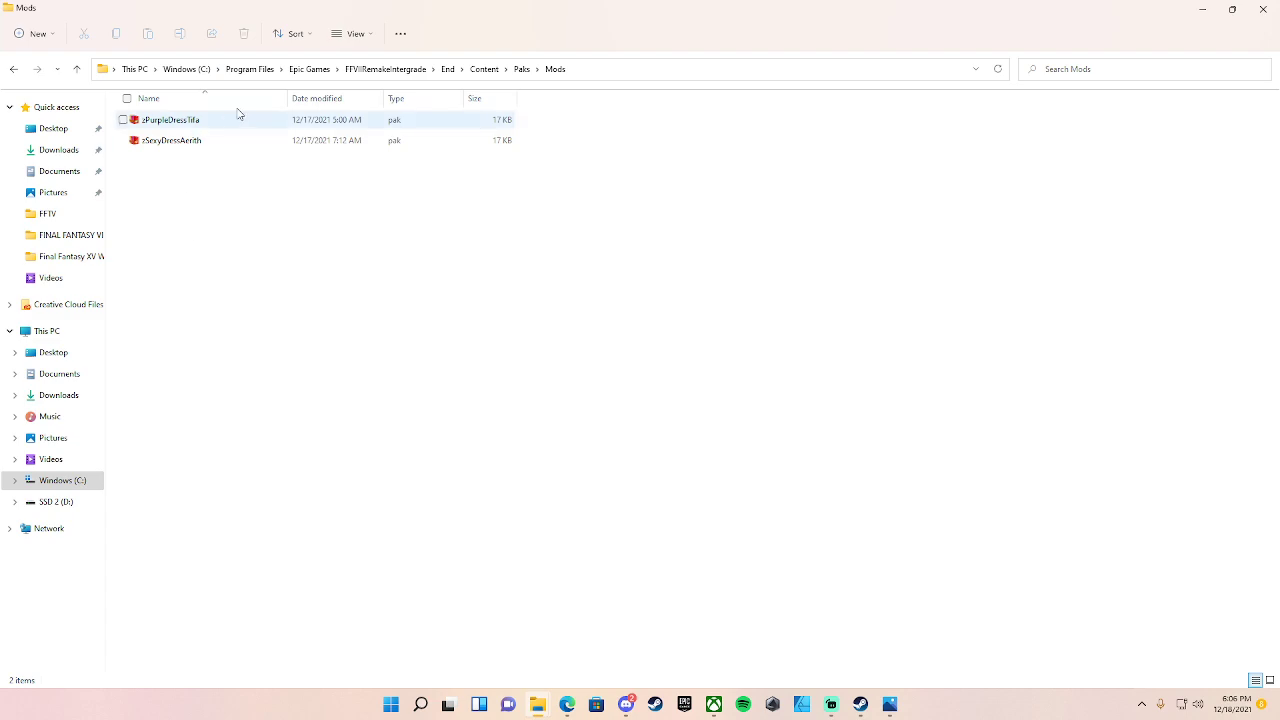
{"action": "mouse_move", "coordinate": [232, 131]}
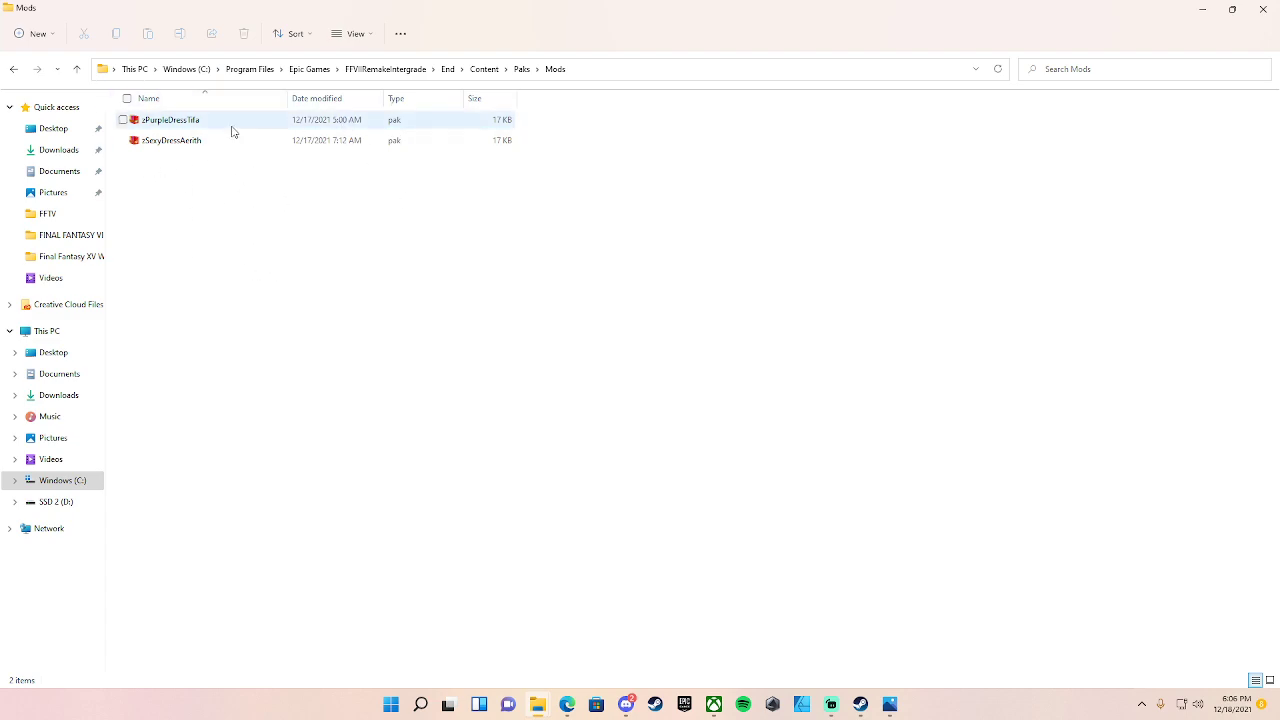
{"action": "mouse_move", "coordinate": [187, 133]}
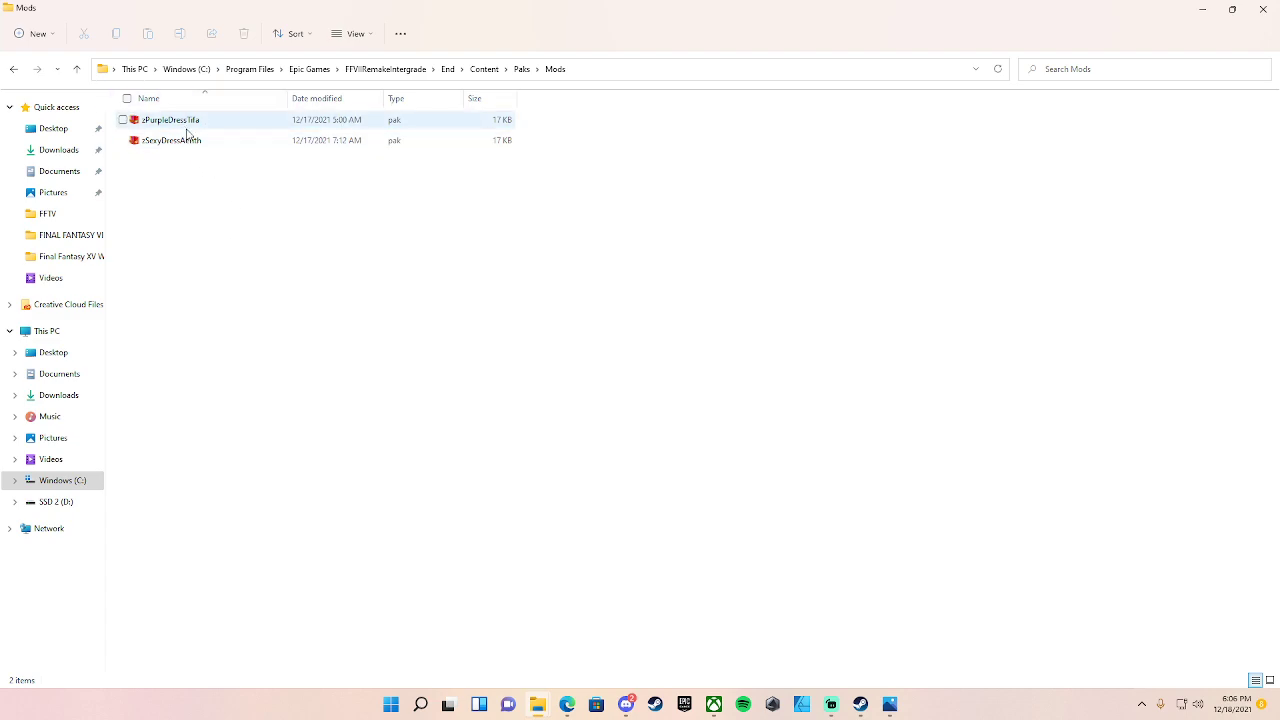
{"action": "left_click", "coordinate": [327, 221]}
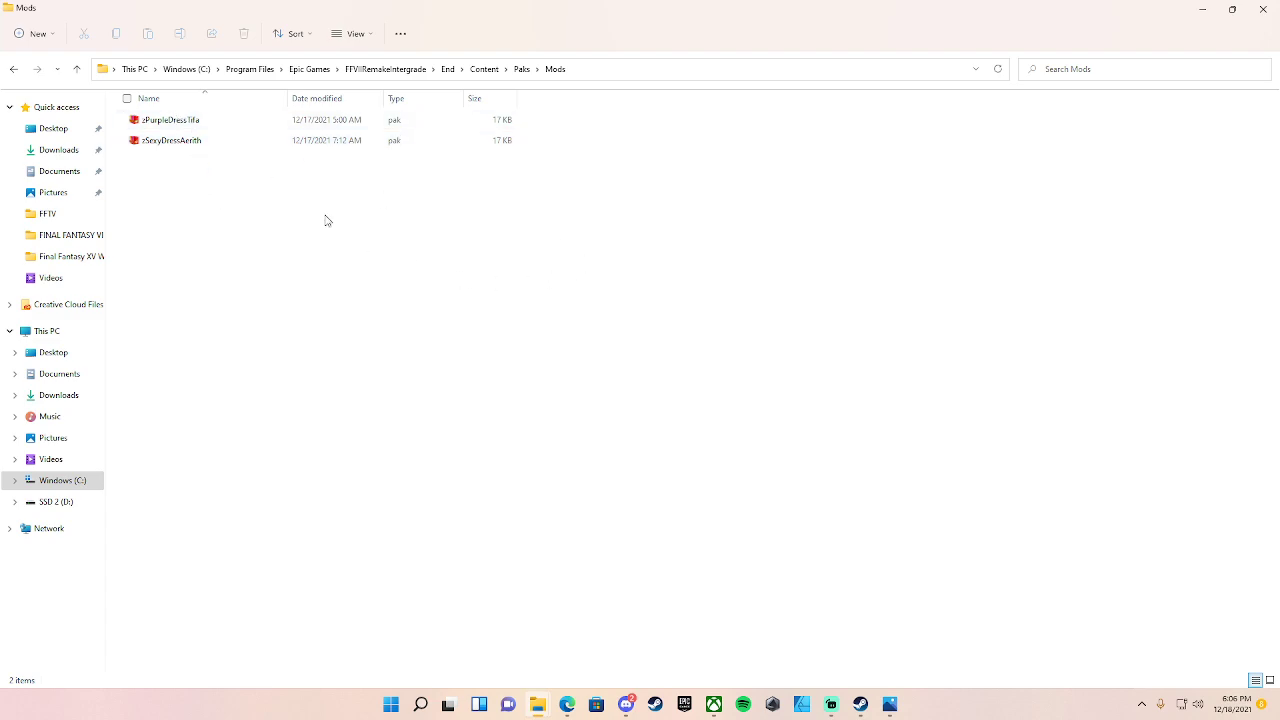
{"action": "mouse_move", "coordinate": [214, 298]}
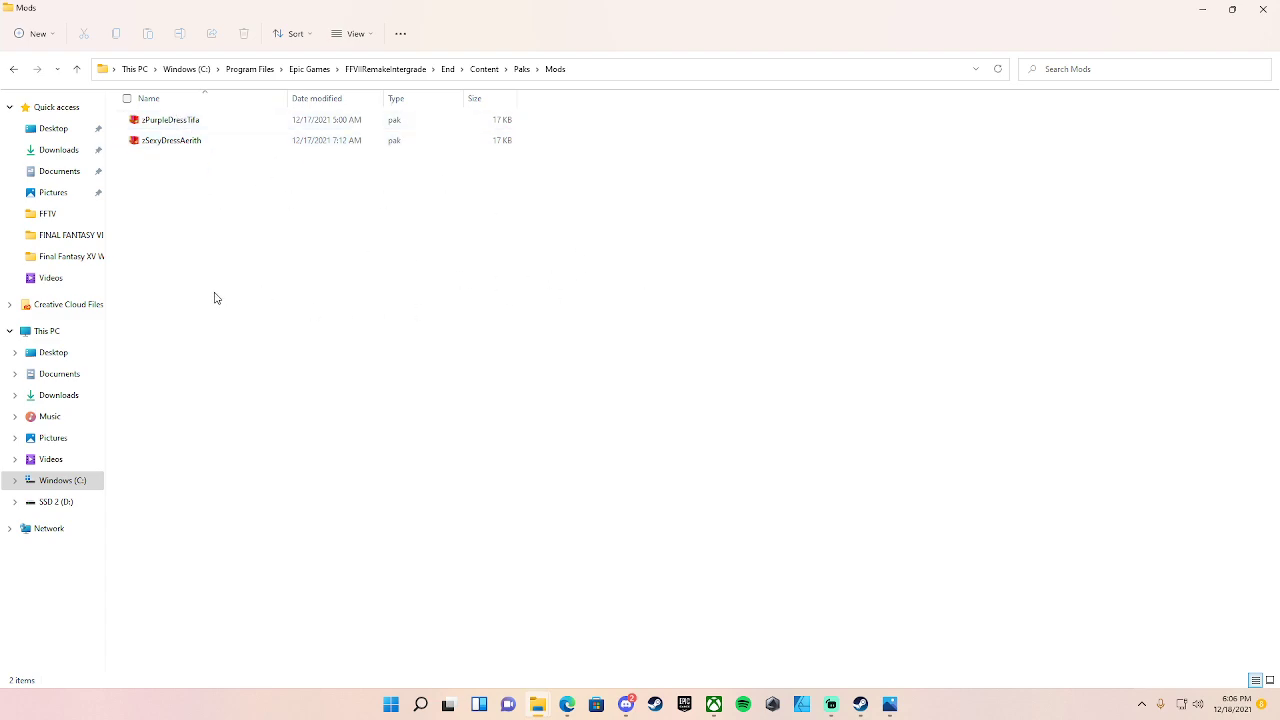
{"action": "mouse_move", "coordinate": [416, 288]}
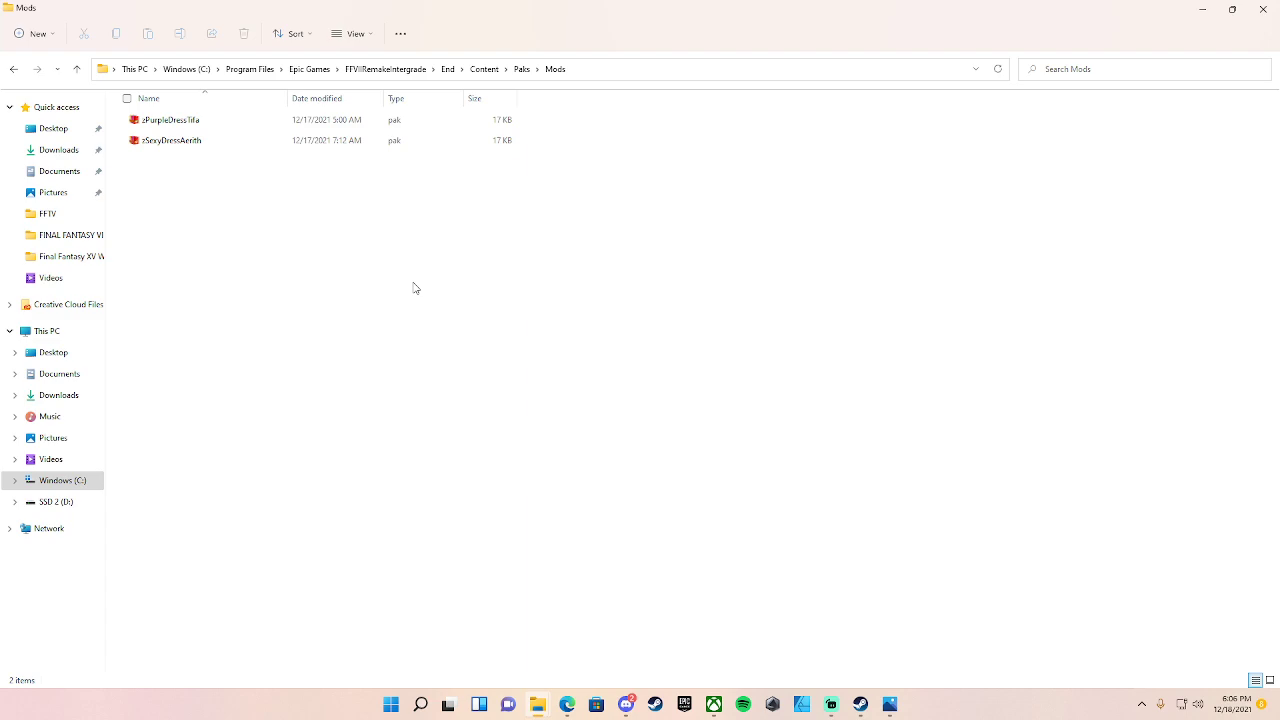
{"action": "mouse_move", "coordinate": [14, 69]}
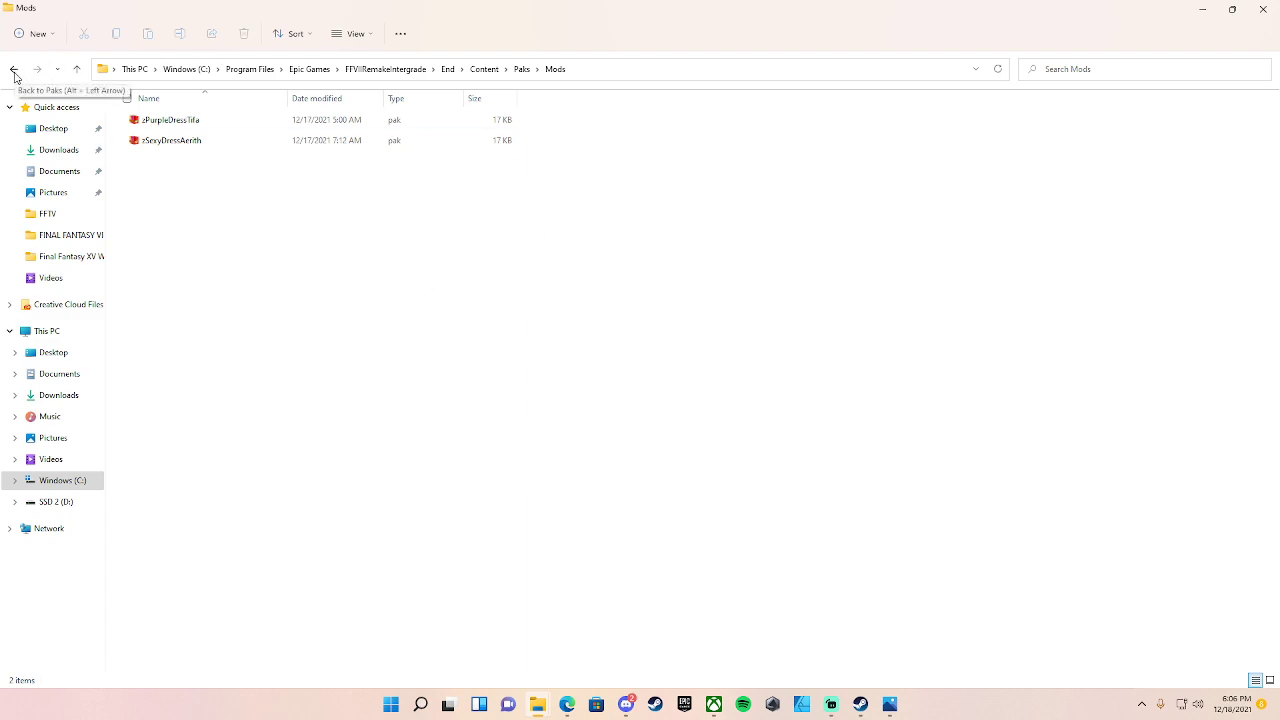
Go up to Content and reopen Paks, selecting the Mods folder above the 25 pak files.
{"action": "left_click", "coordinate": [14, 69]}
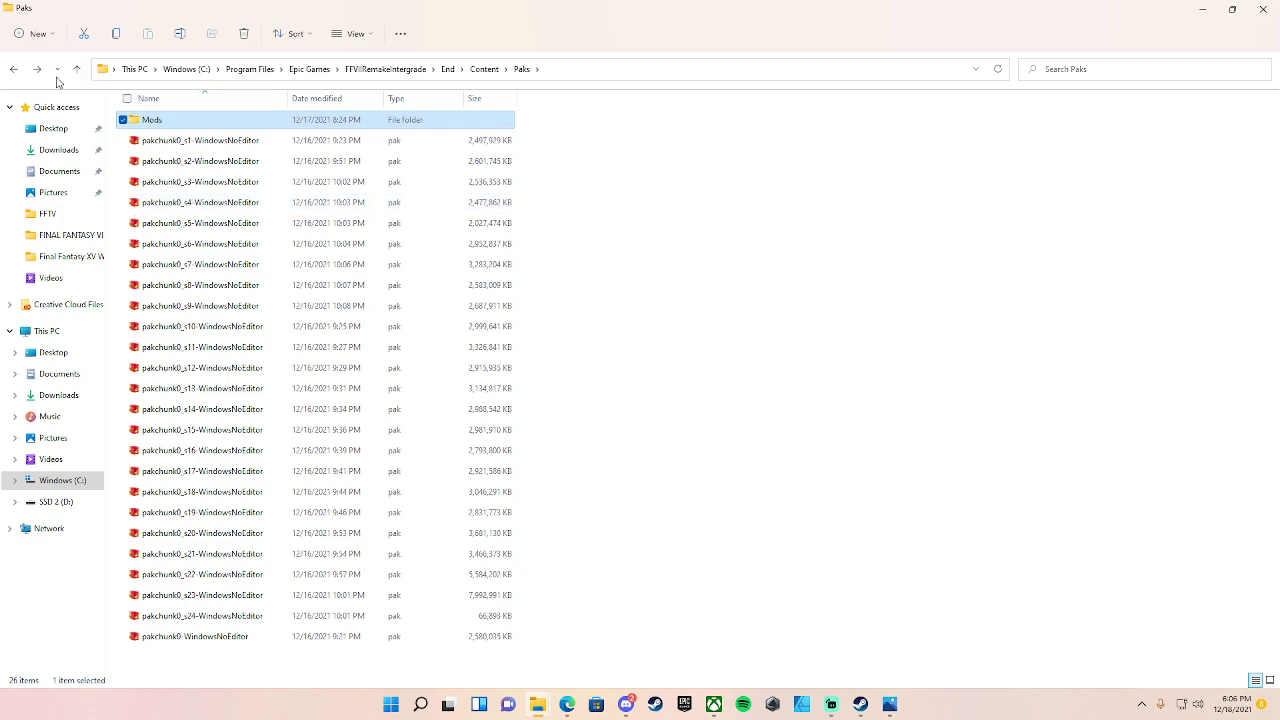
{"action": "left_click", "coordinate": [484, 68]}
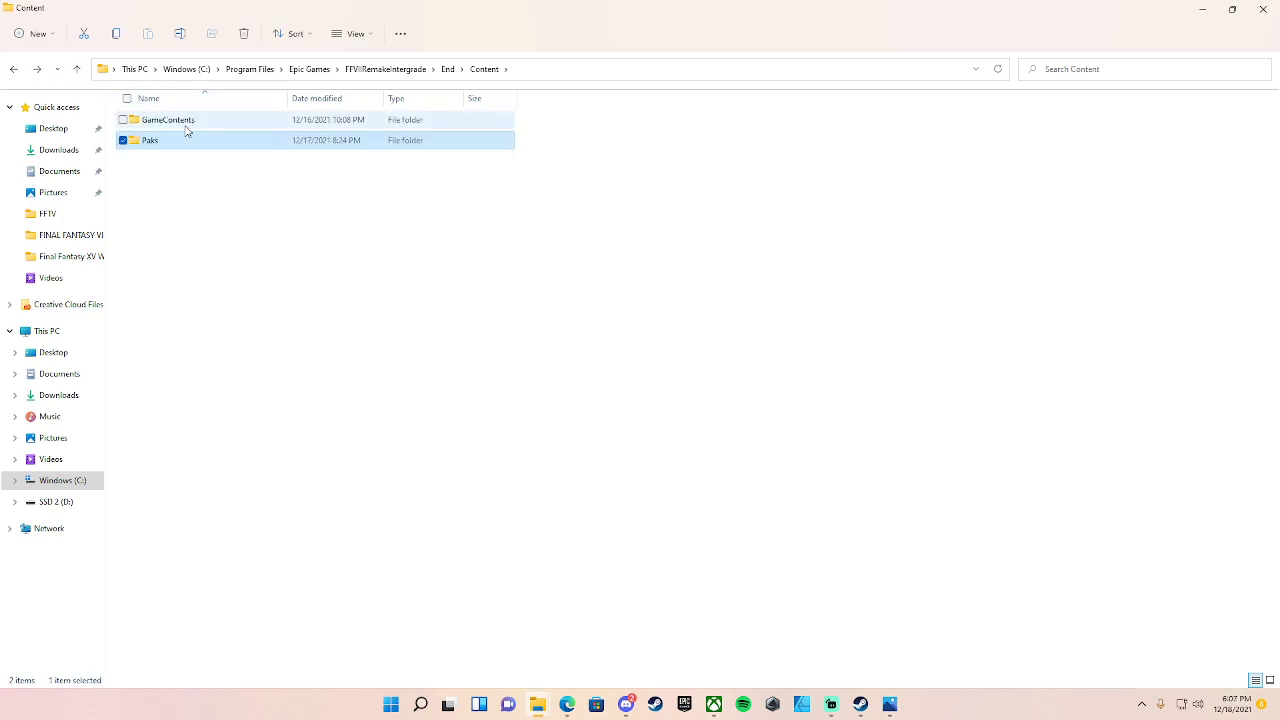
{"action": "mouse_move", "coordinate": [168, 120]}
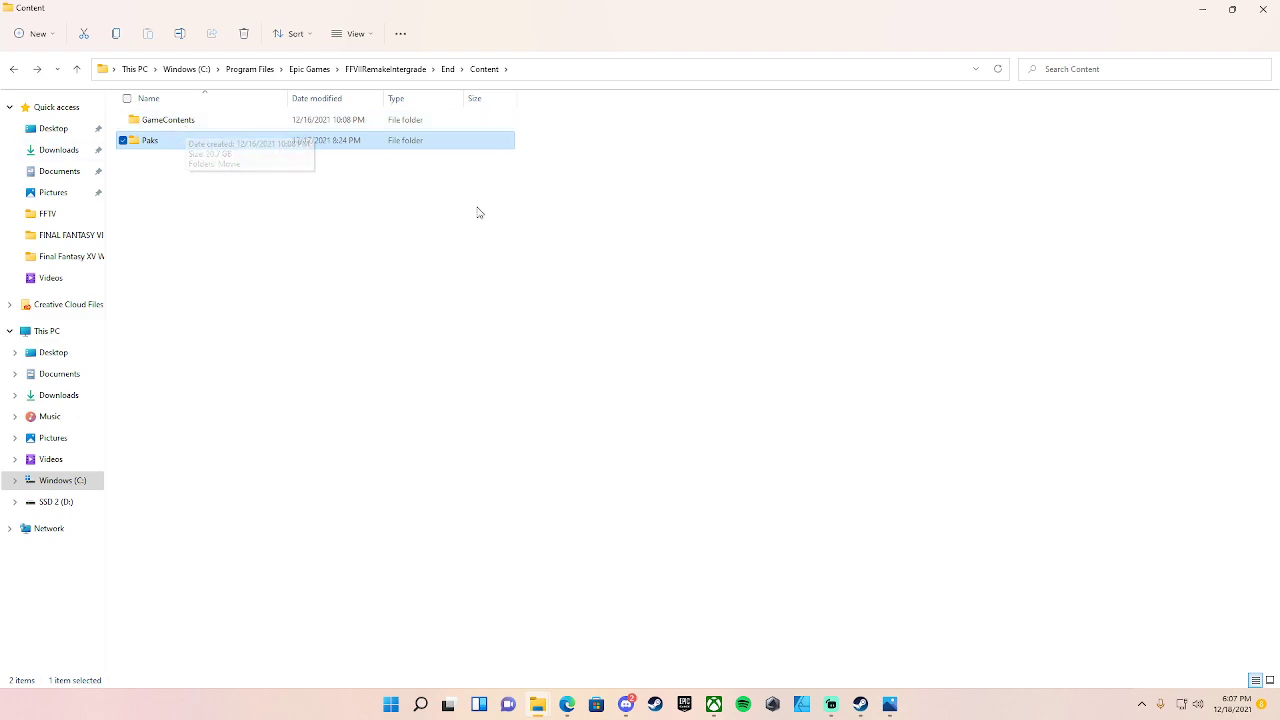
{"action": "mouse_move", "coordinate": [99, 103]}
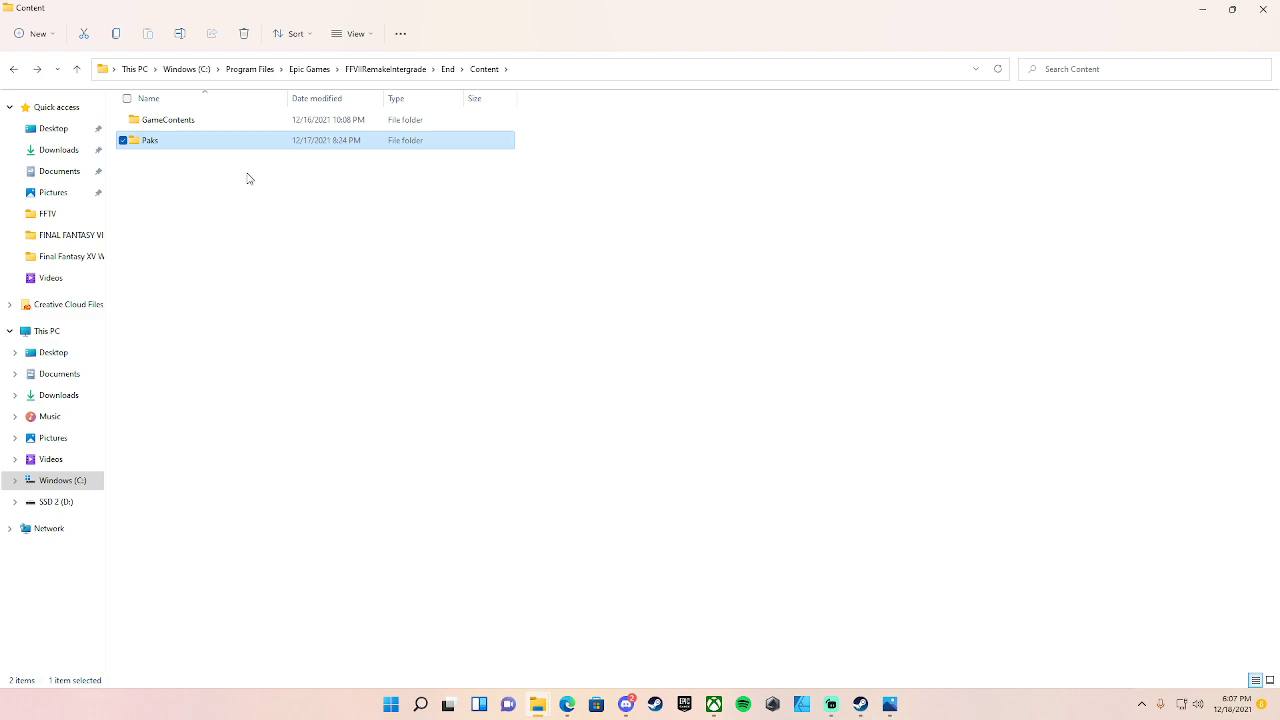
{"action": "mouse_move", "coordinate": [804, 366]}
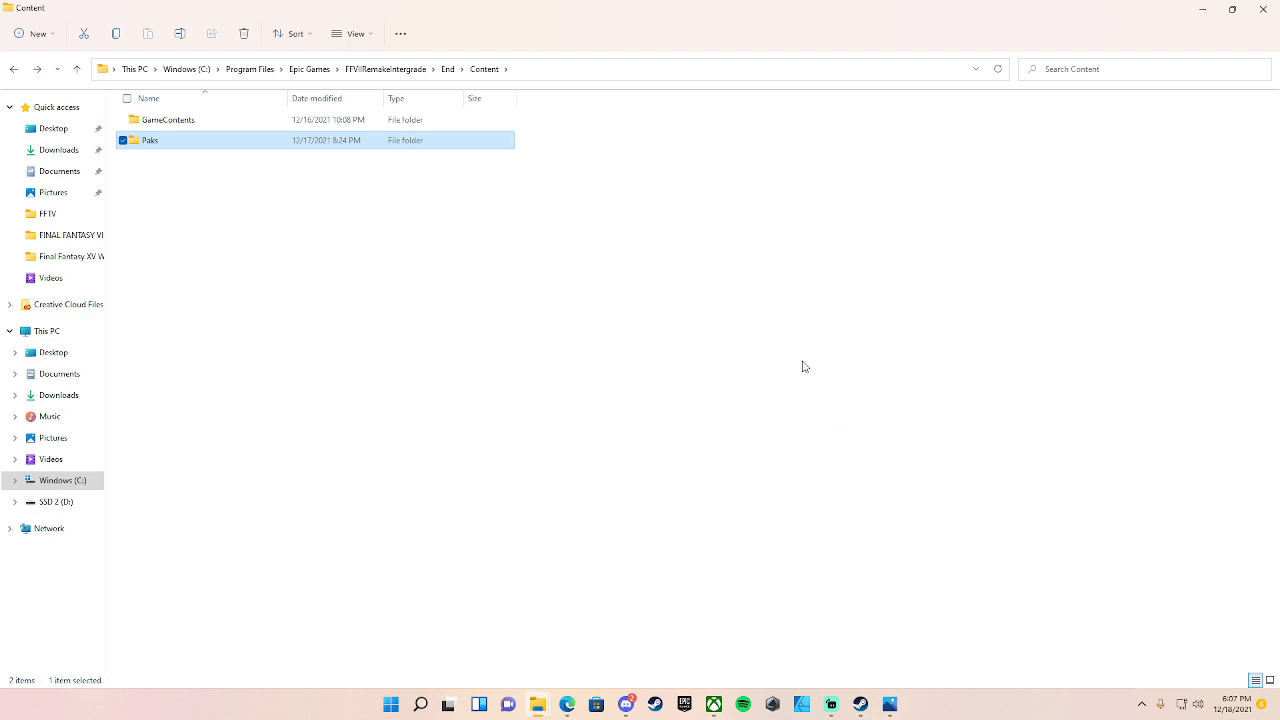
{"action": "mouse_move", "coordinate": [754, 509]}
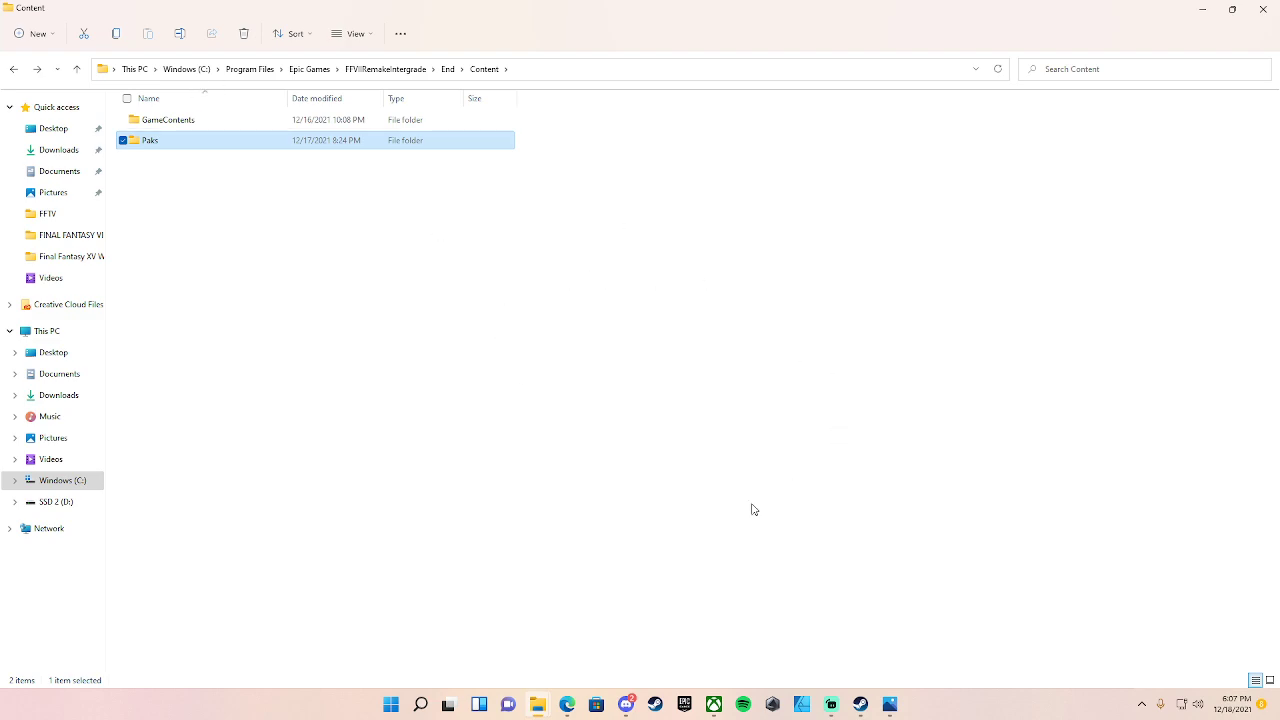
{"action": "mouse_move", "coordinate": [924, 659]}
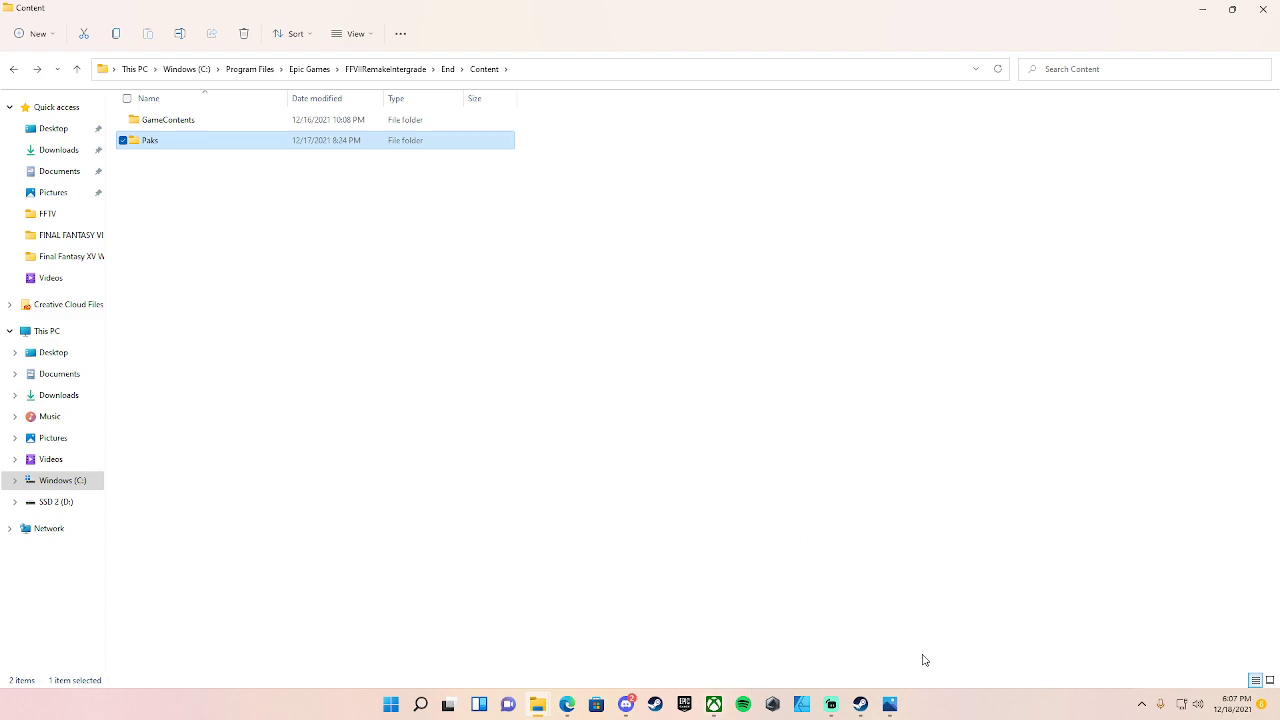
{"action": "mouse_move", "coordinate": [402, 387]}
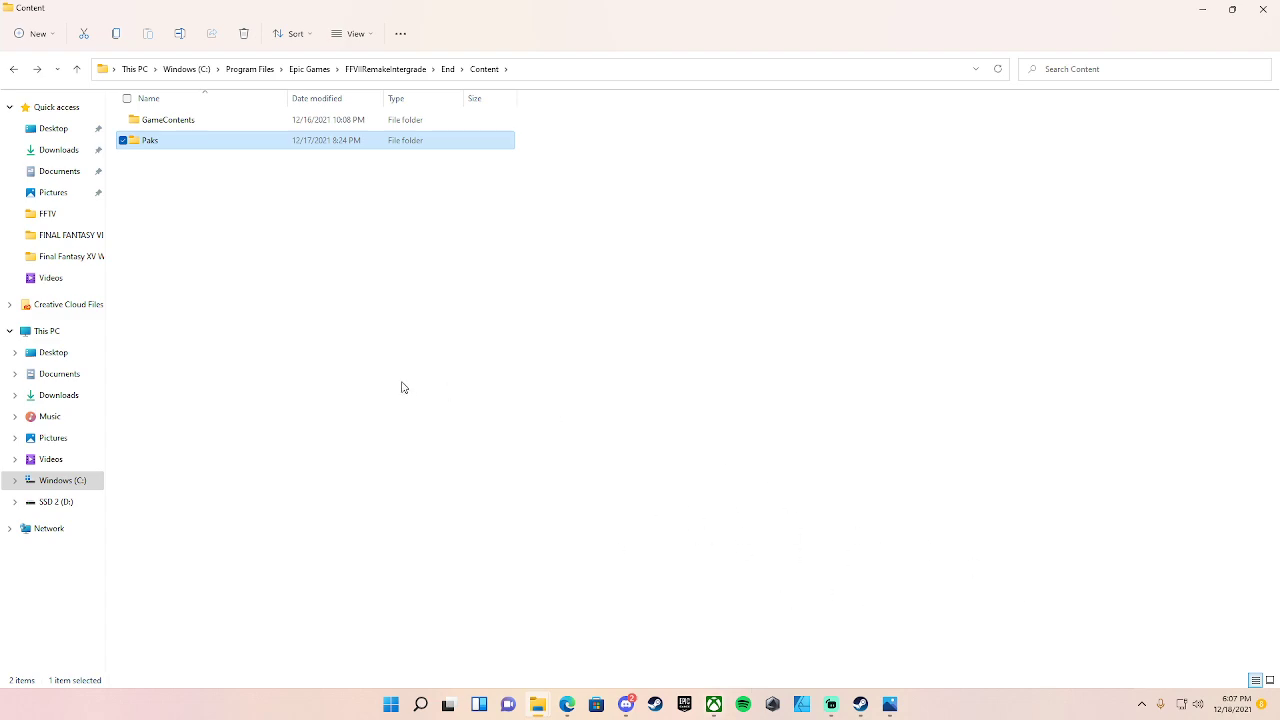
{"action": "double_click", "coordinate": [150, 140]}
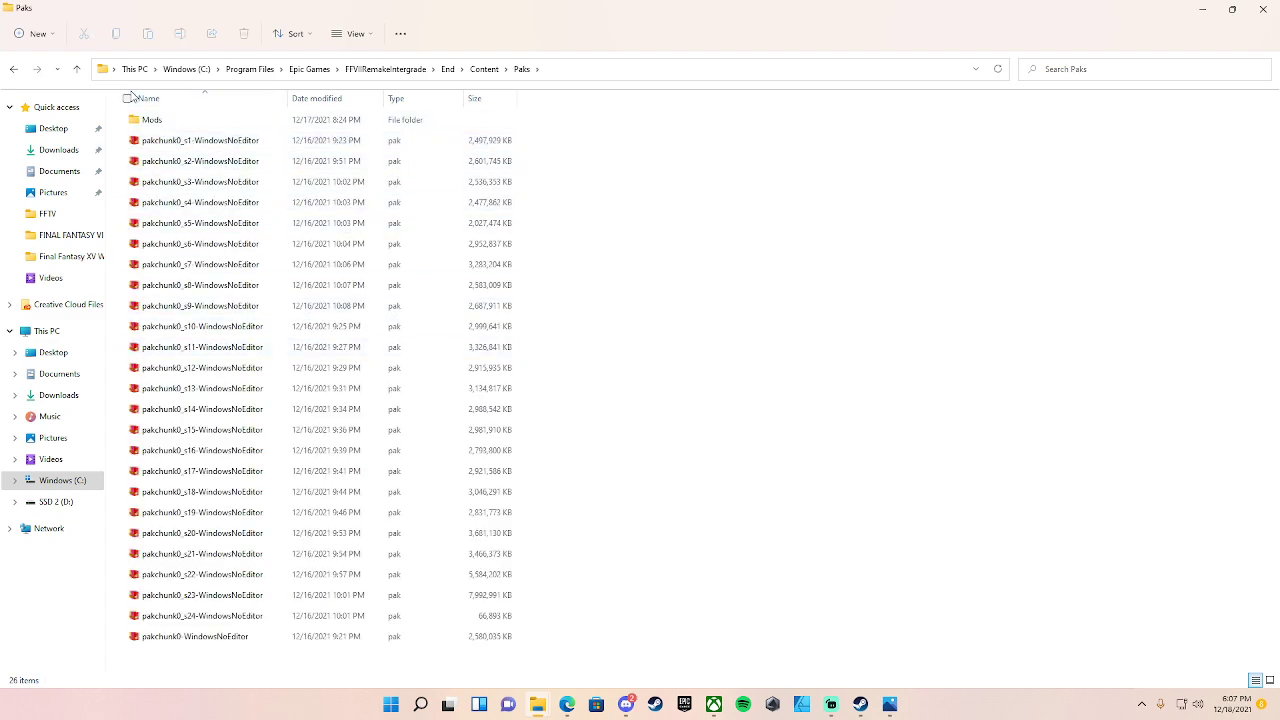
{"action": "left_click", "coordinate": [152, 119]}
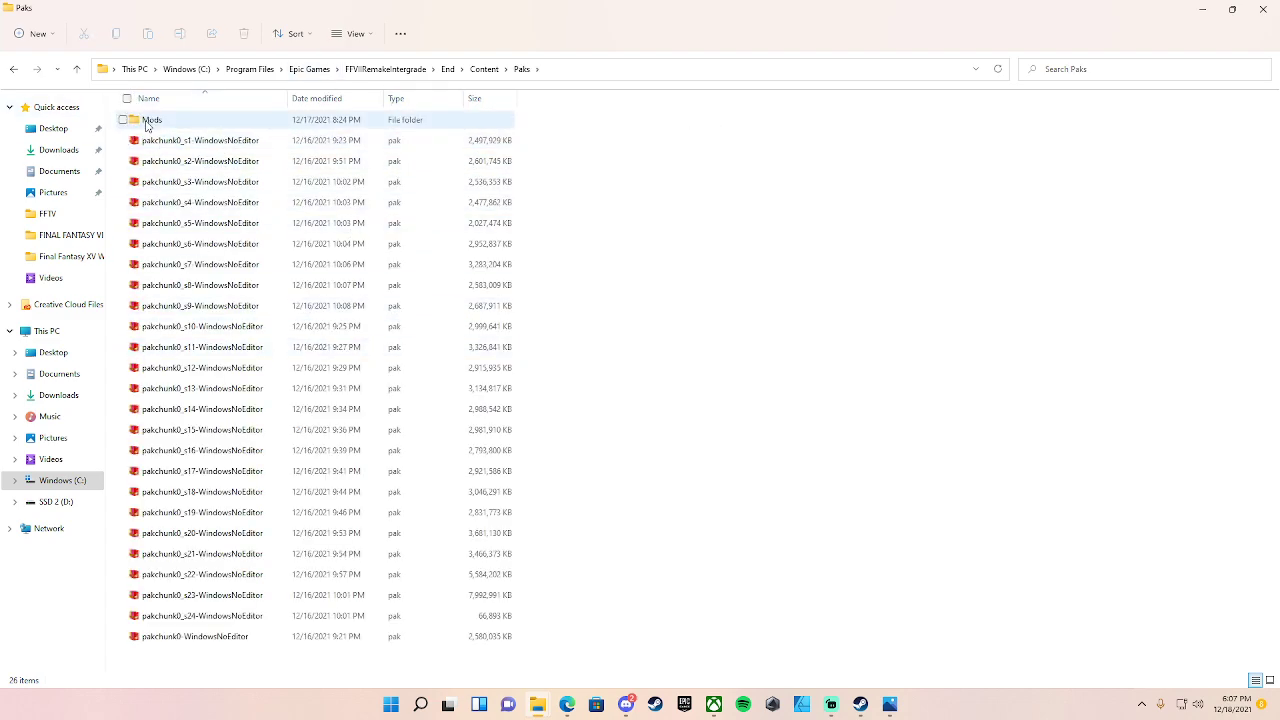
Reopen Mods to list the zPurpleDressTifa and zSexyDressAerith pak files.
{"action": "double_click", "coordinate": [152, 119]}
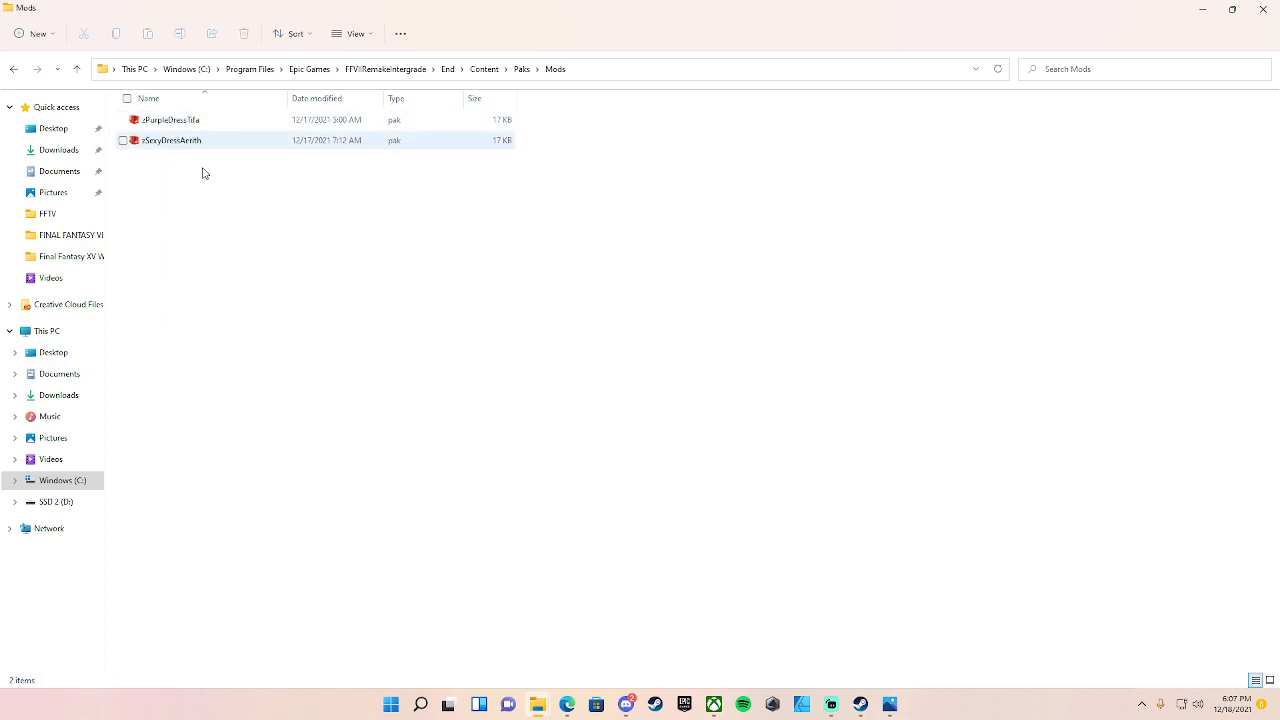
{"action": "left_click", "coordinate": [170, 218]}
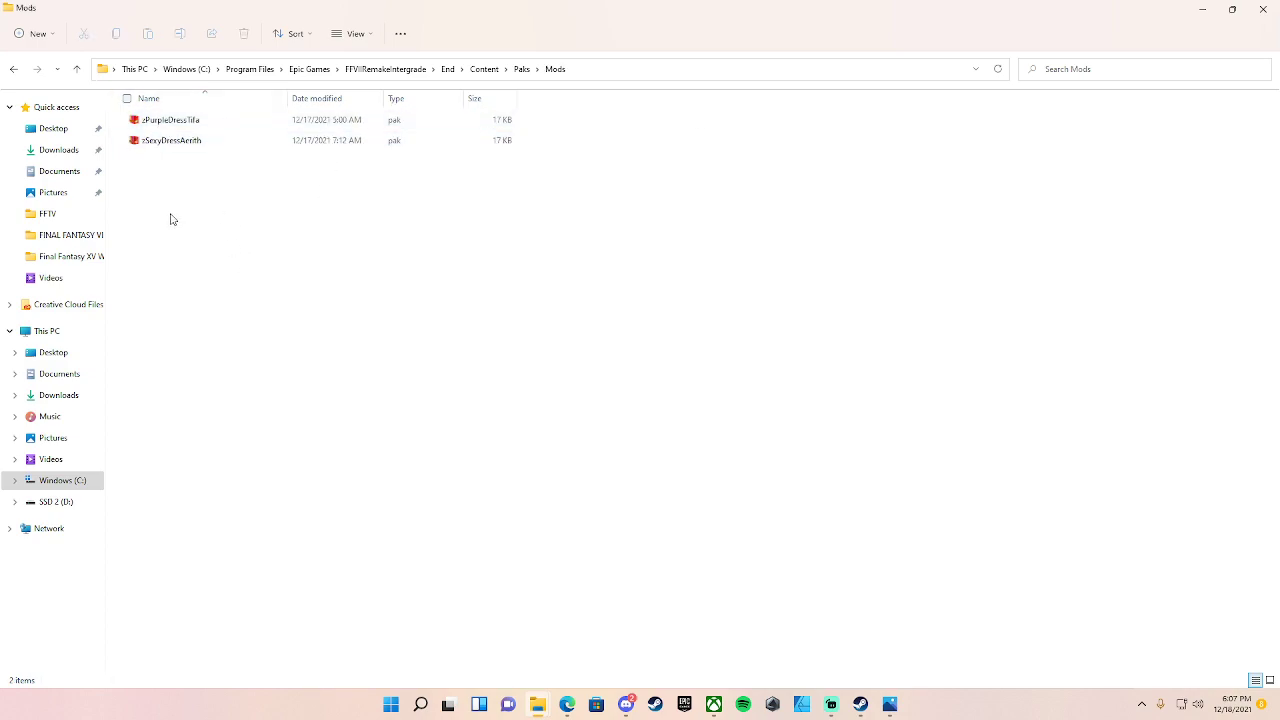
{"action": "mouse_move", "coordinate": [252, 197]}
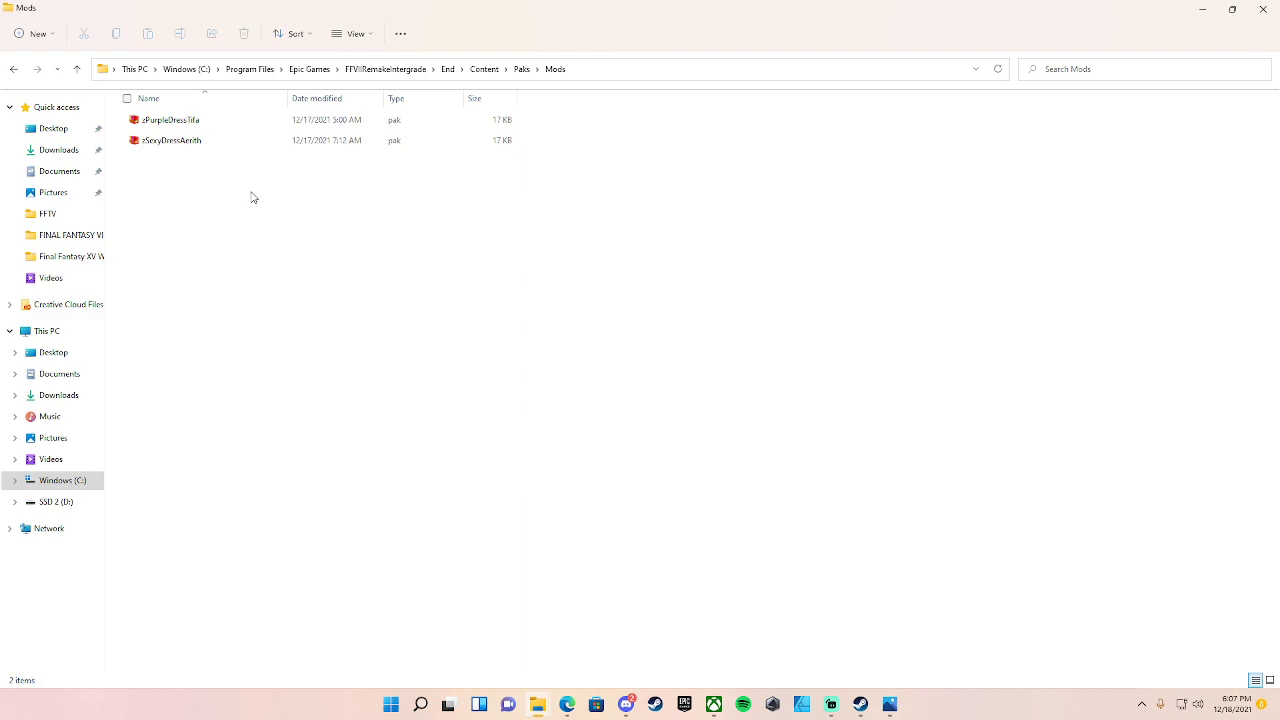
{"action": "mouse_move", "coordinate": [209, 134]}
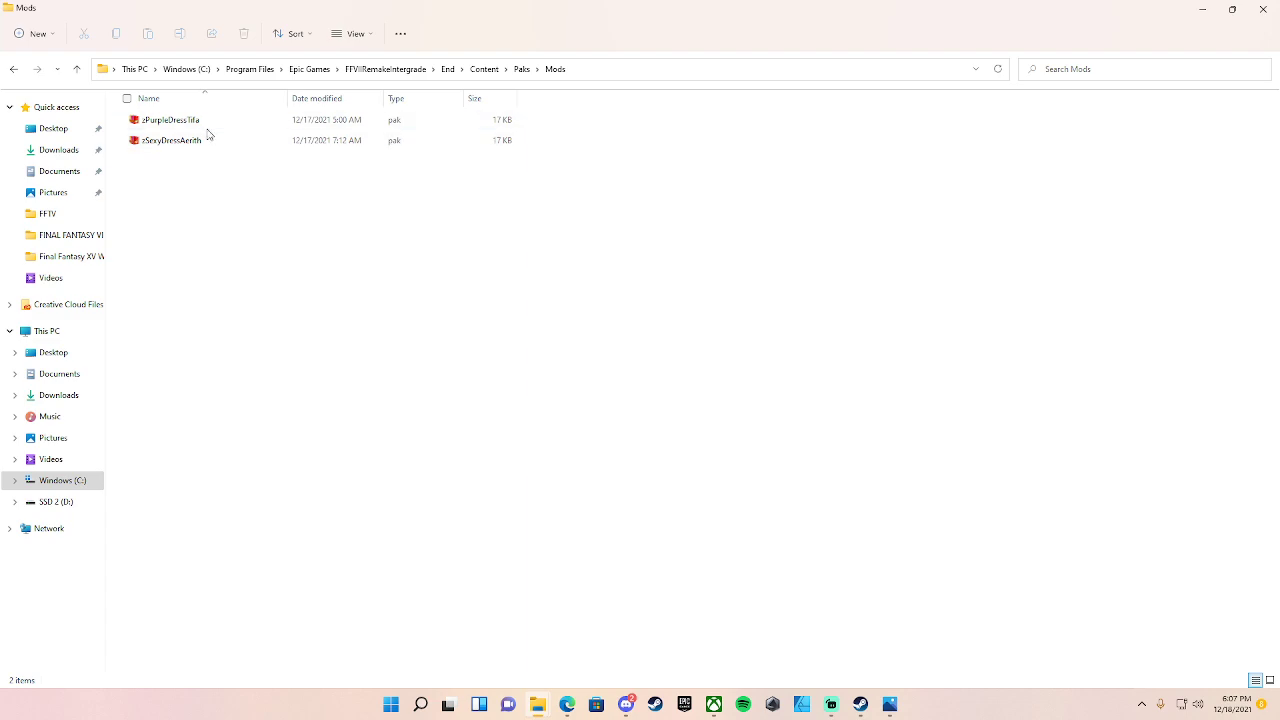
{"action": "mouse_move", "coordinate": [200, 201]}
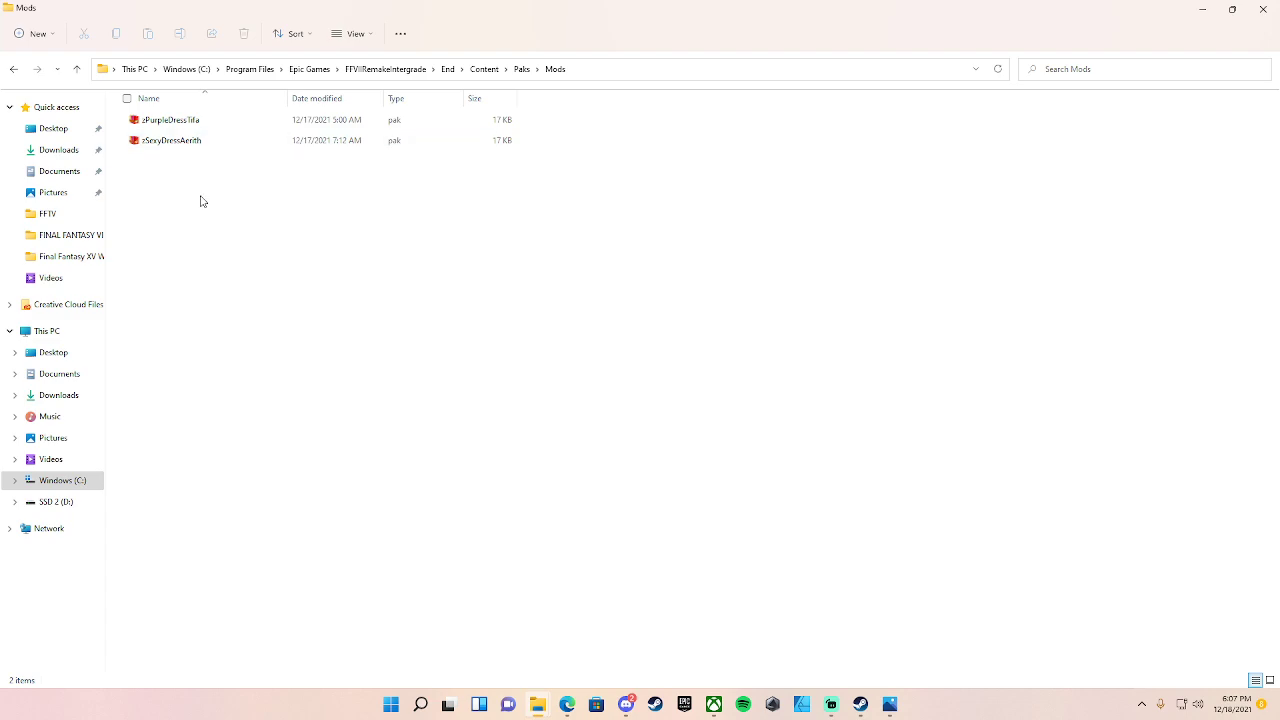
{"action": "mouse_move", "coordinate": [168, 163]}
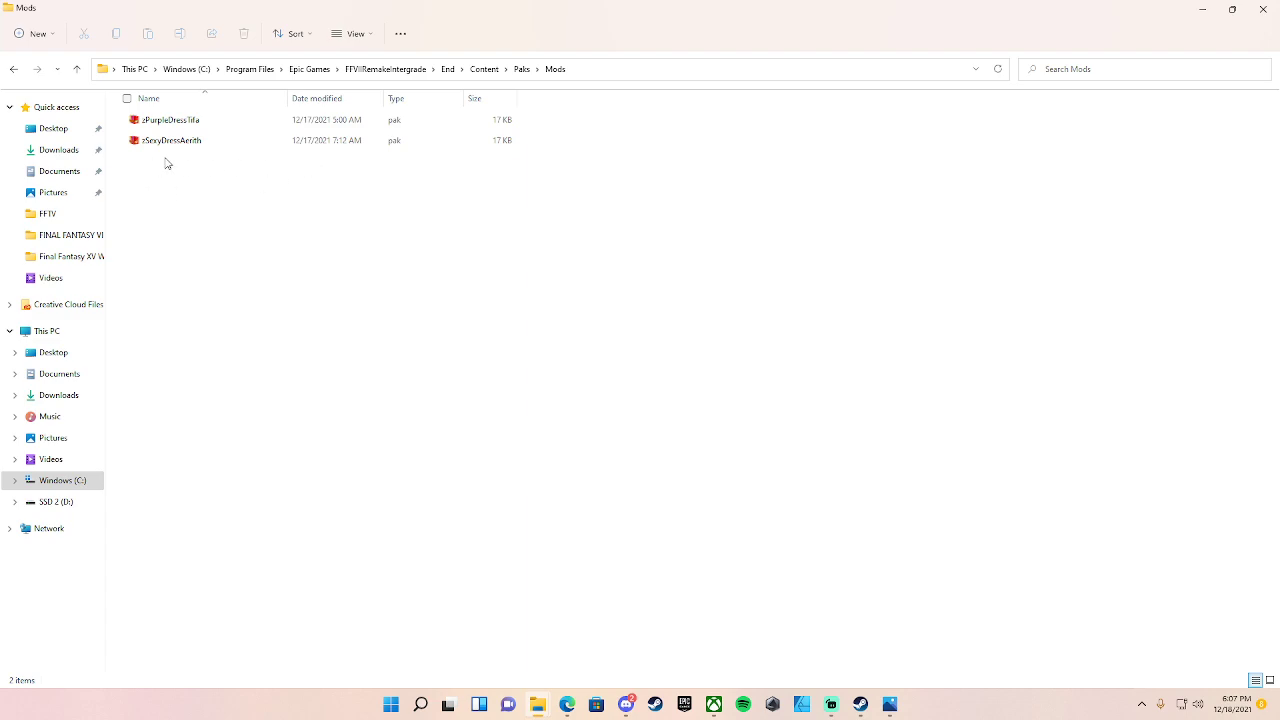
{"action": "mouse_move", "coordinate": [185, 186]}
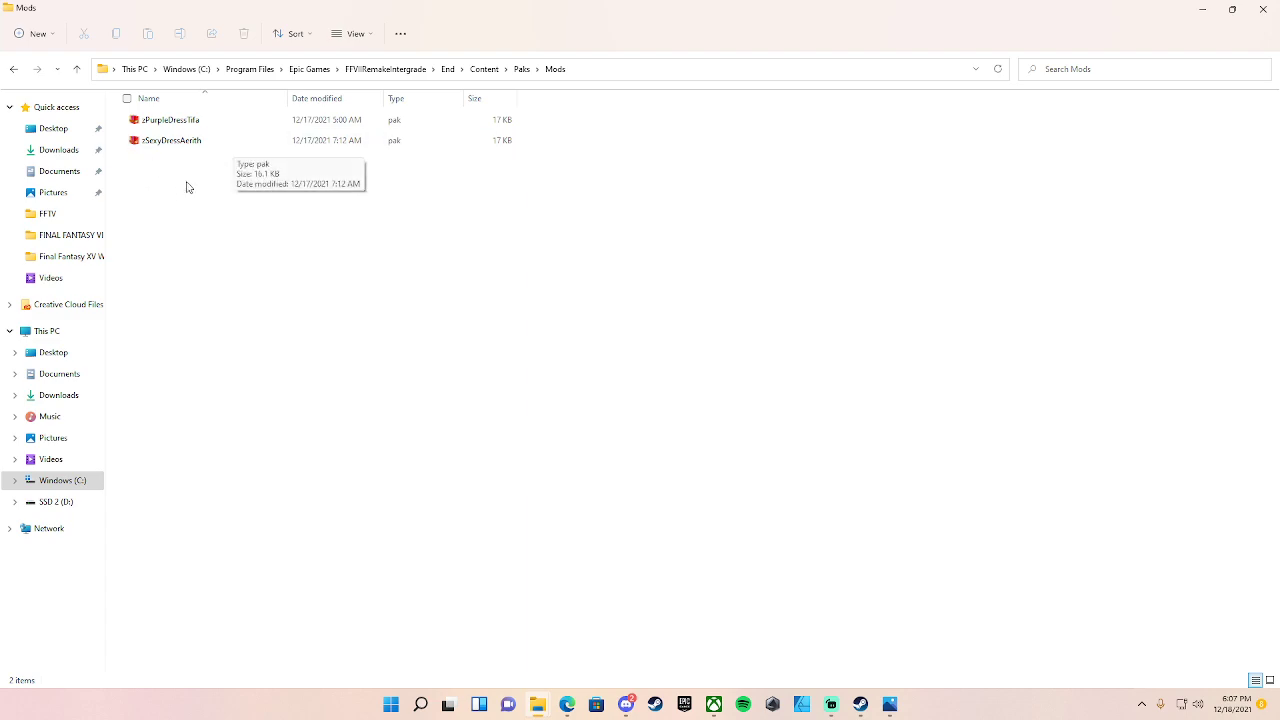
{"action": "mouse_move", "coordinate": [194, 247]}
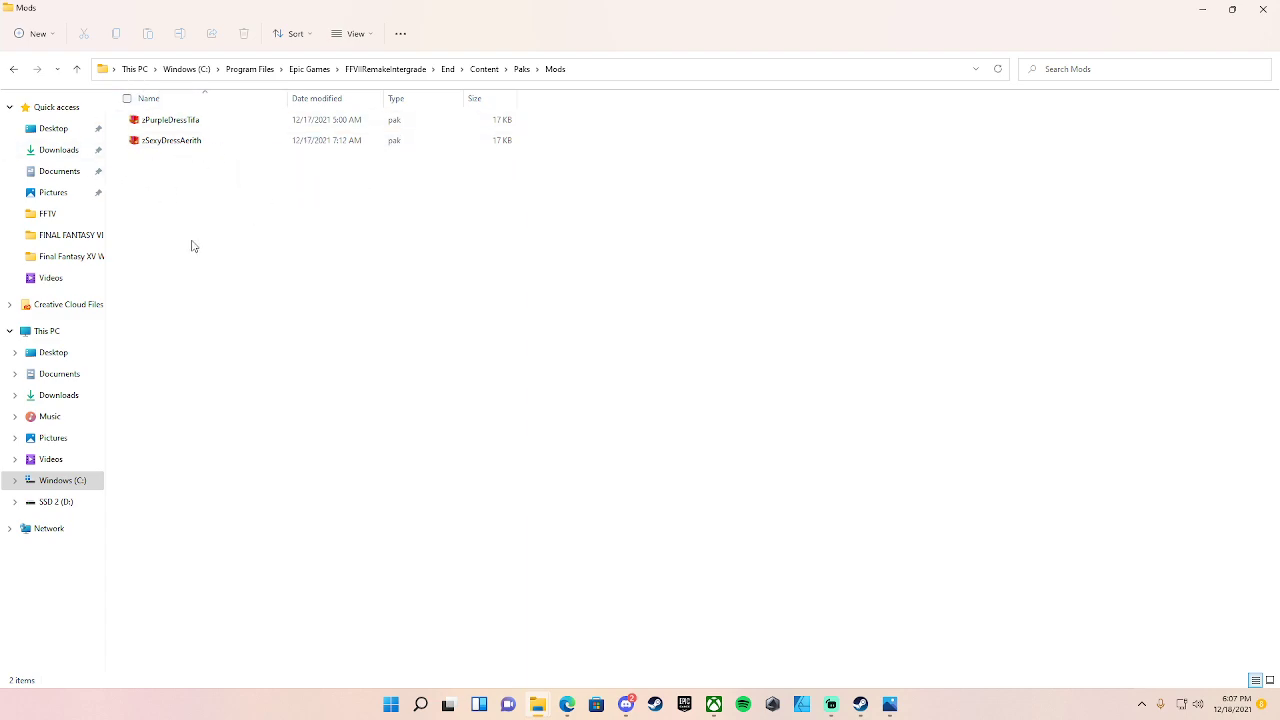
{"action": "mouse_move", "coordinate": [190, 183]}
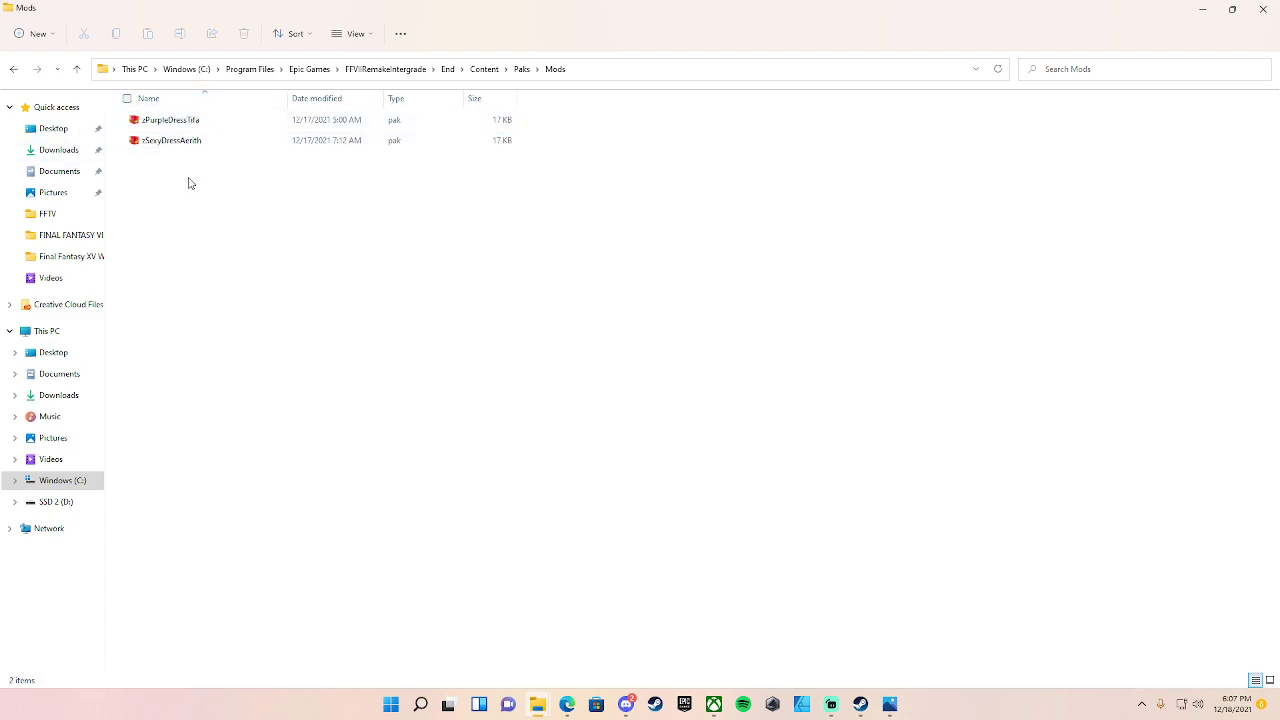
{"action": "mouse_move", "coordinate": [318, 208]}
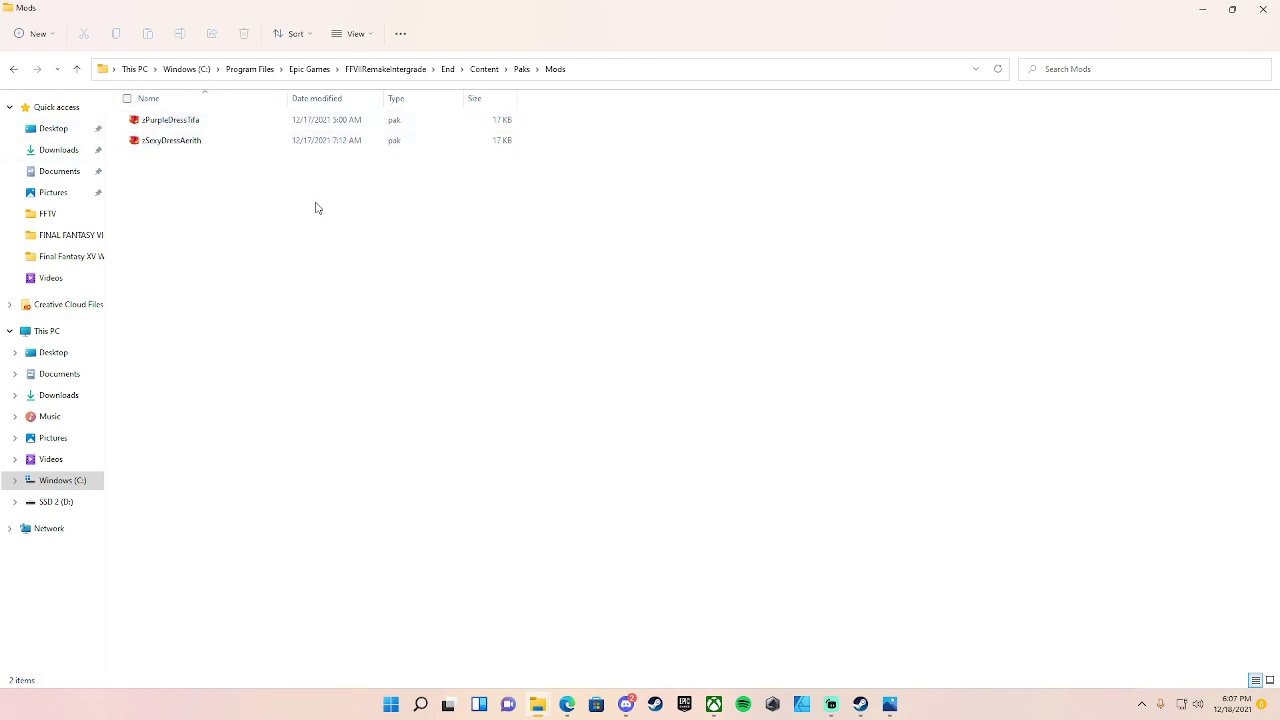
{"action": "mouse_move", "coordinate": [3, 88]}
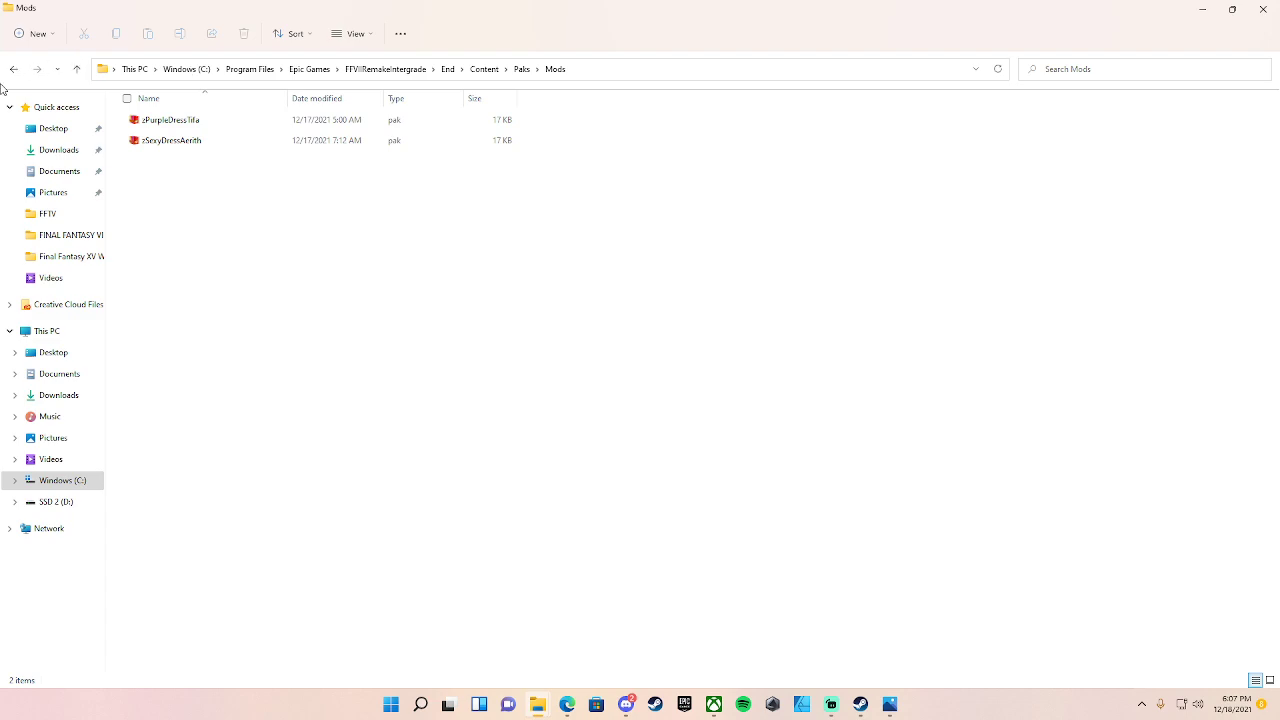
{"action": "mouse_move", "coordinate": [830, 461]}
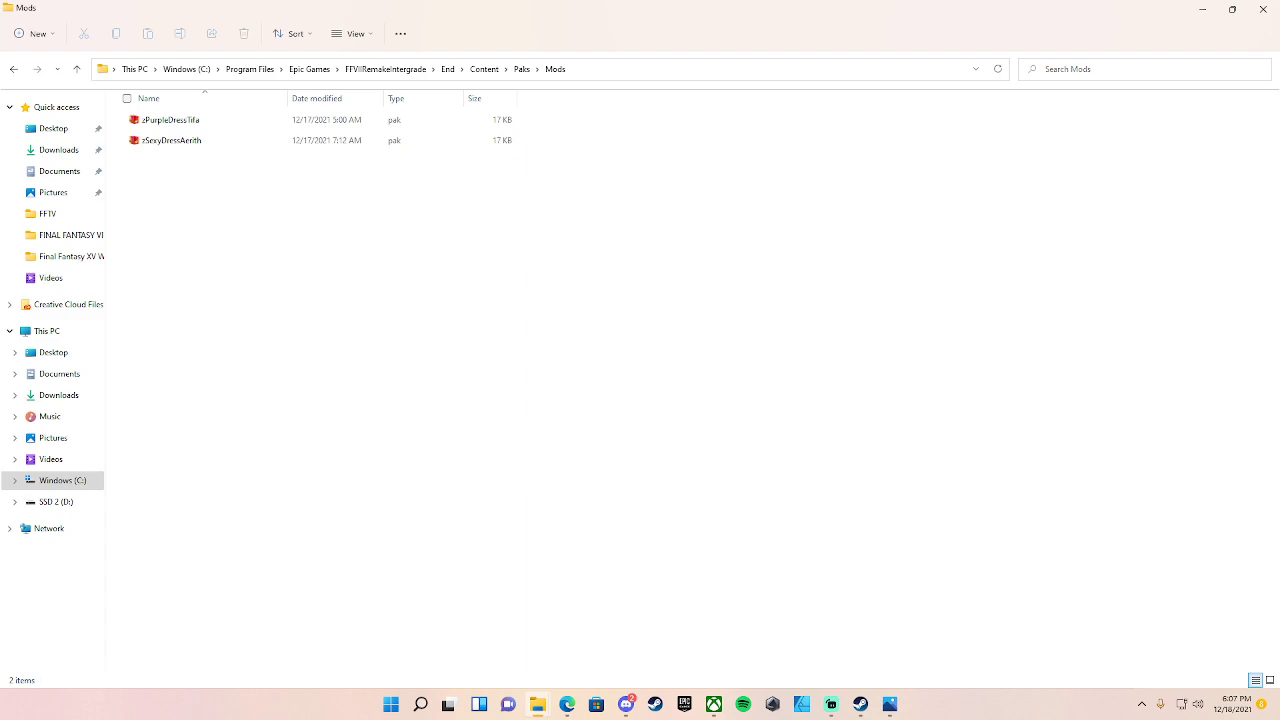
{"action": "mouse_move", "coordinate": [576, 513]}
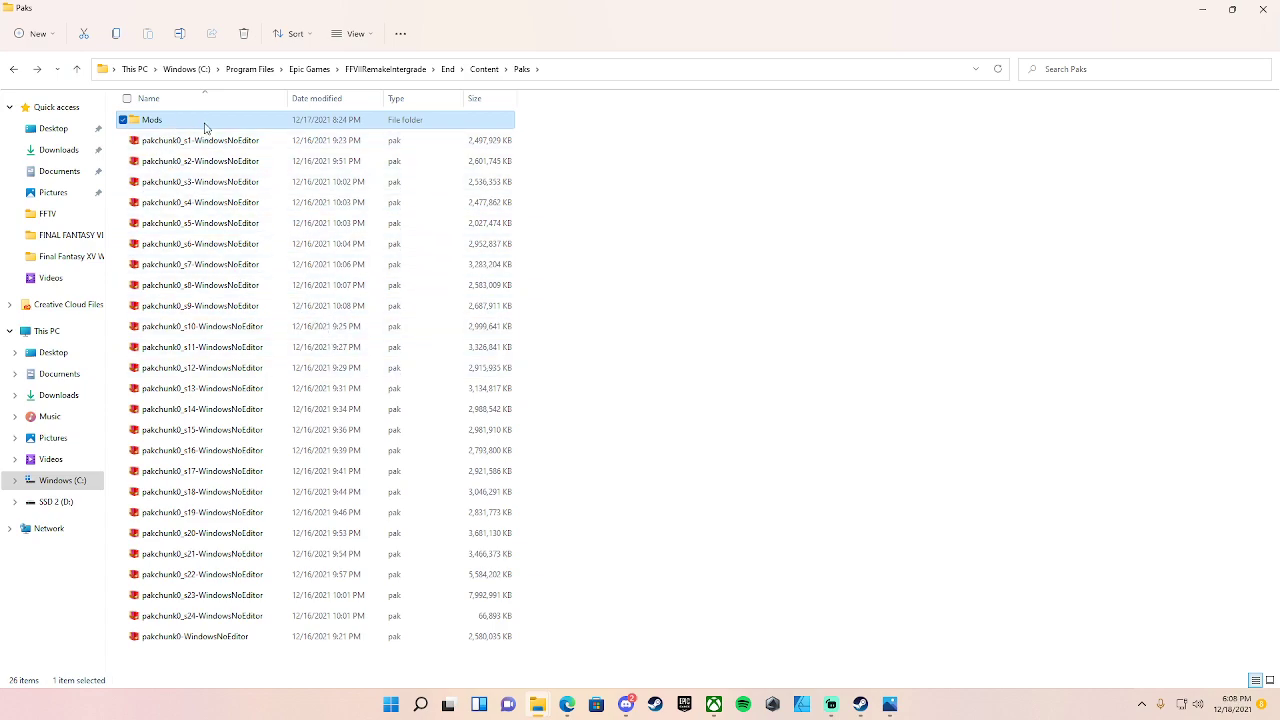
{"action": "mouse_move", "coordinate": [196, 662]}
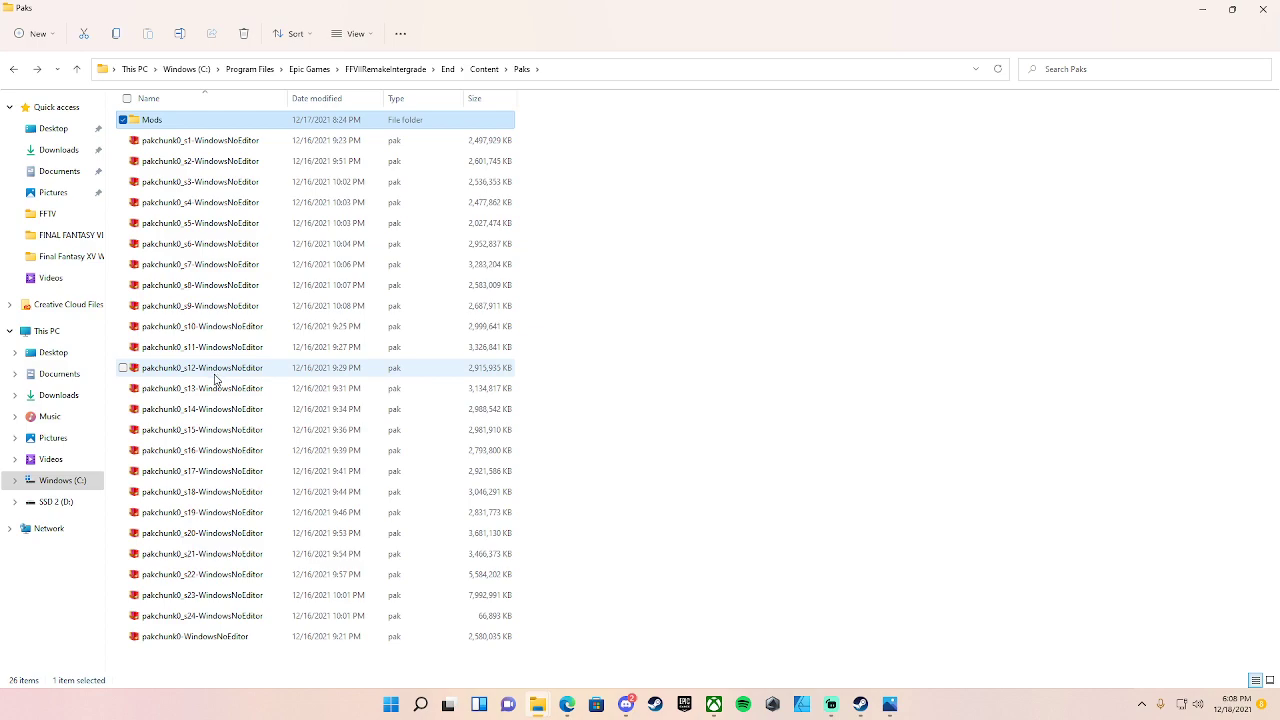
Return to Paks with the Mods folder highlighted above the pakchunk files.
{"action": "left_click", "coordinate": [151, 119]}
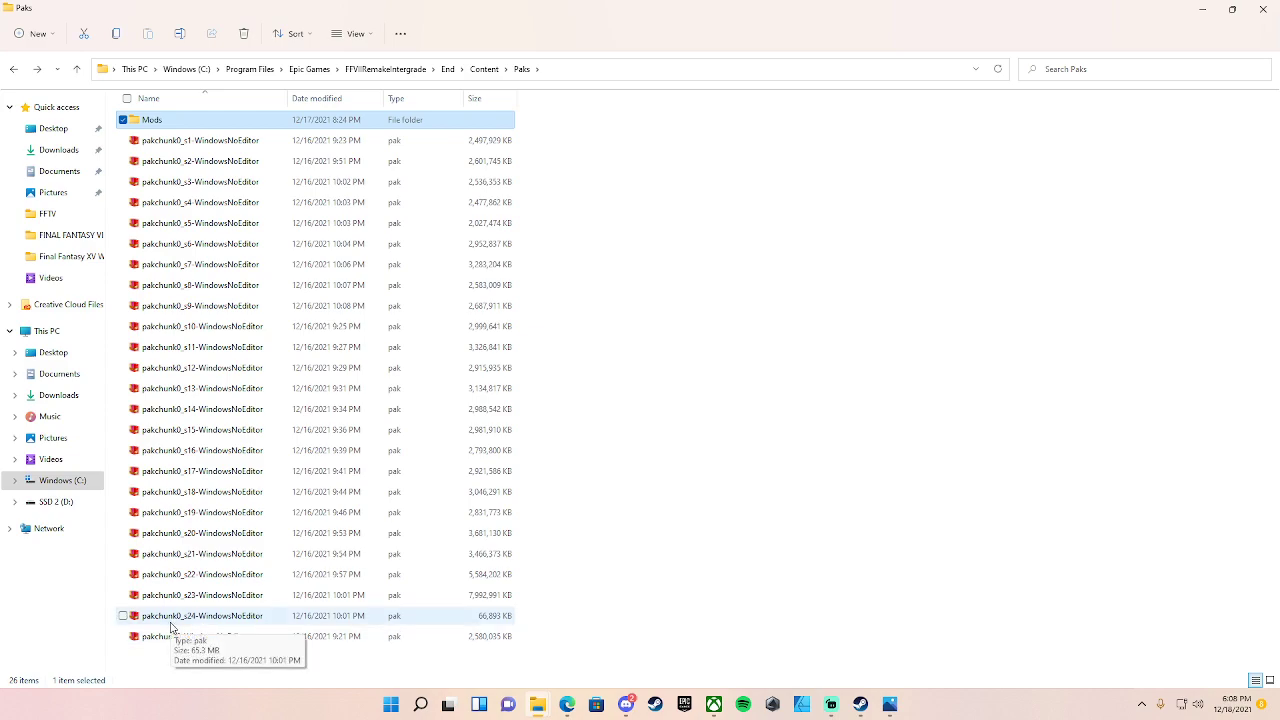
{"action": "mouse_move", "coordinate": [254, 115]}
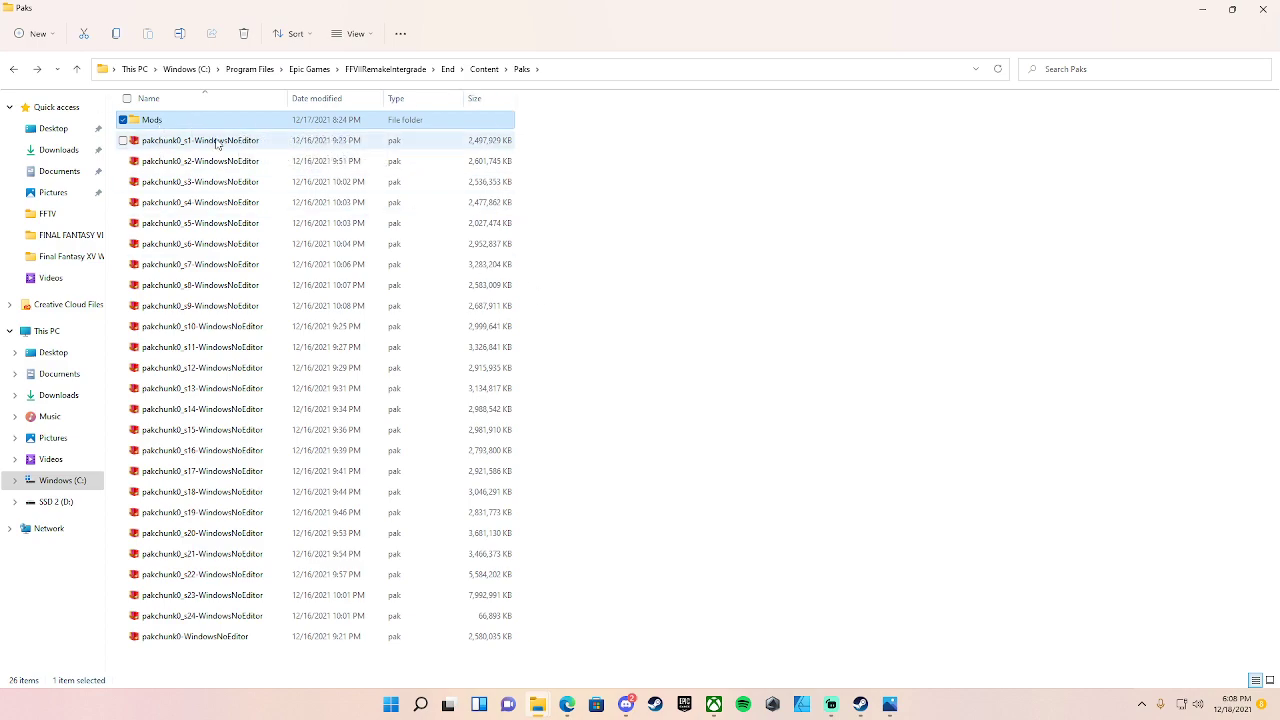
{"action": "mouse_move", "coordinate": [170, 140]}
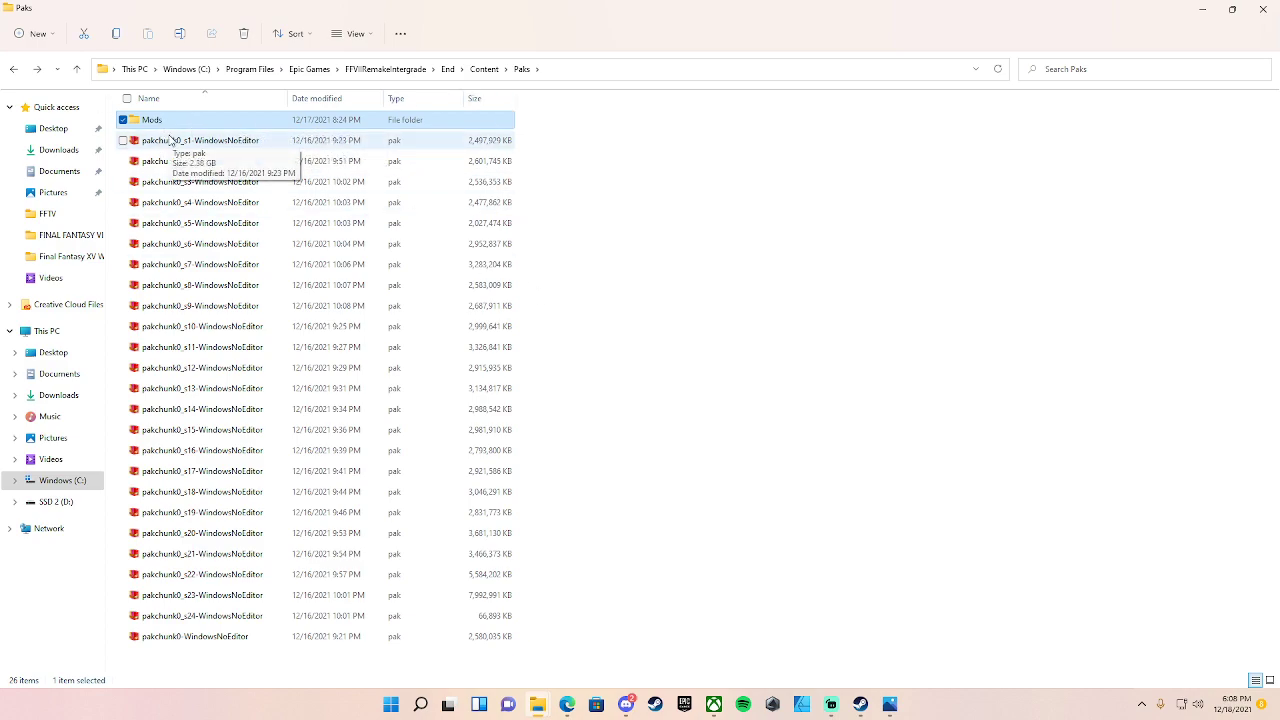
{"action": "mouse_move", "coordinate": [678, 576]}
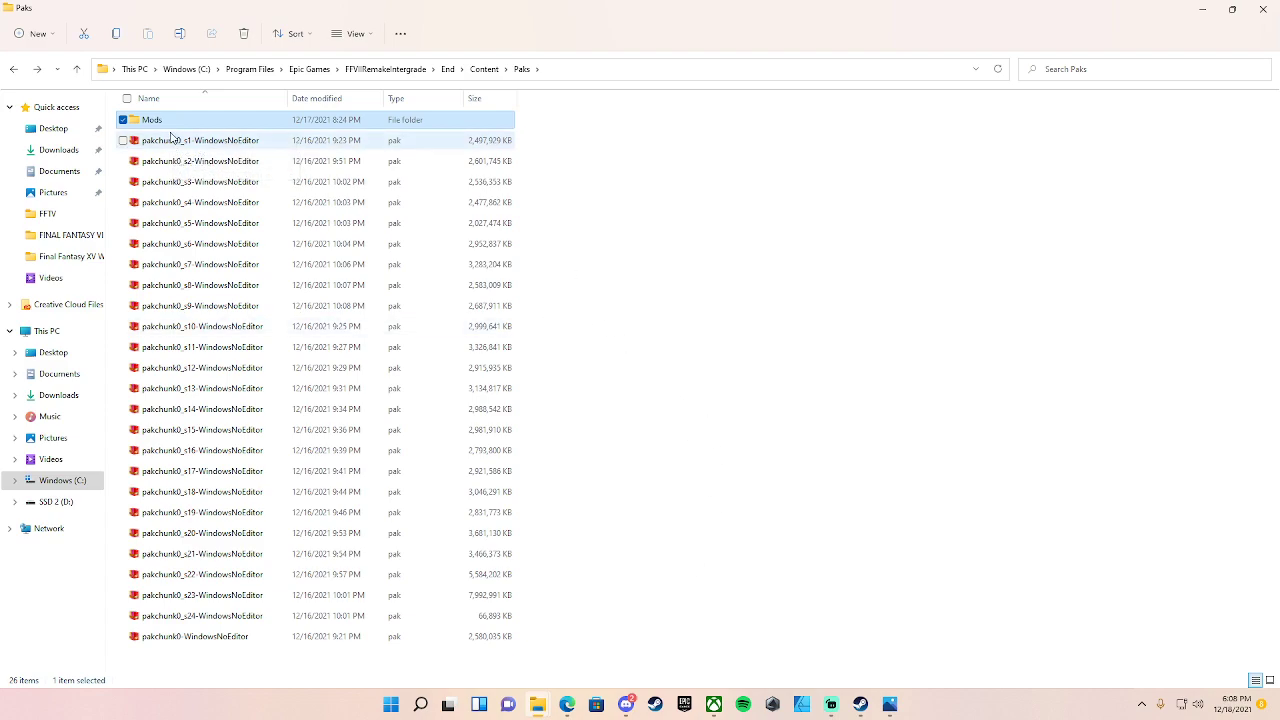
{"action": "mouse_move", "coordinate": [152, 120]}
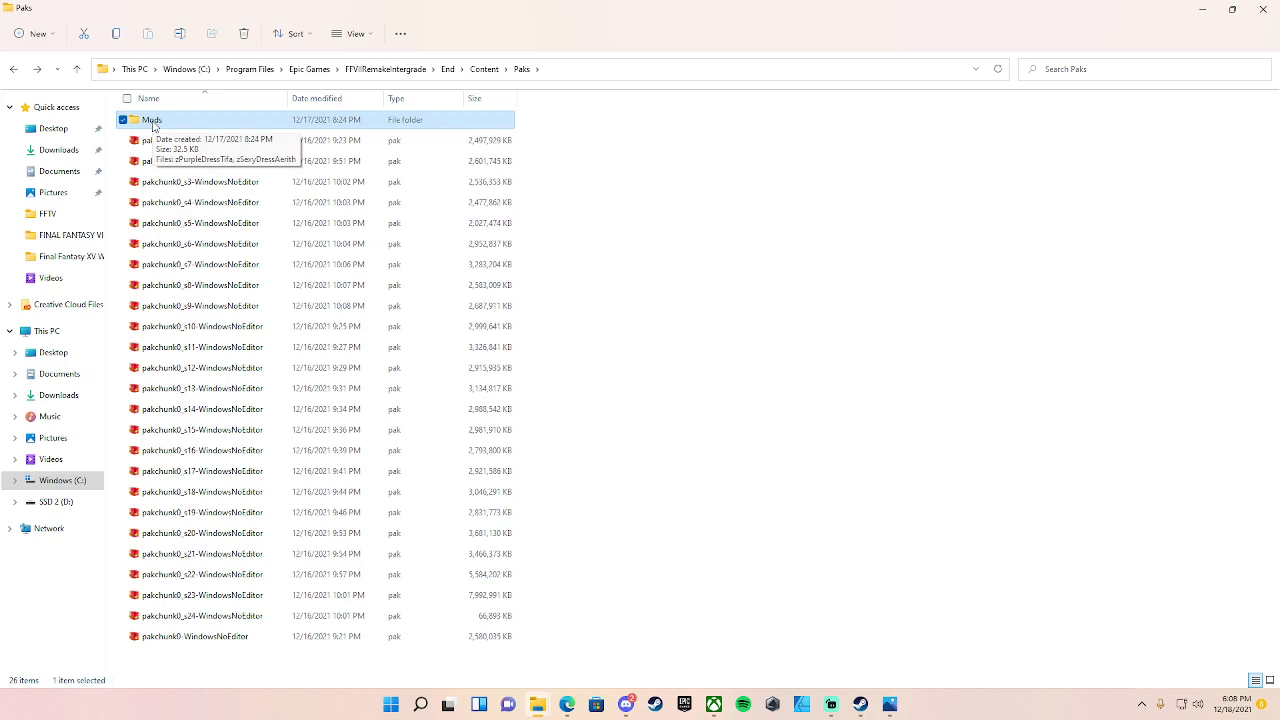
{"action": "mouse_move", "coordinate": [695, 618]}
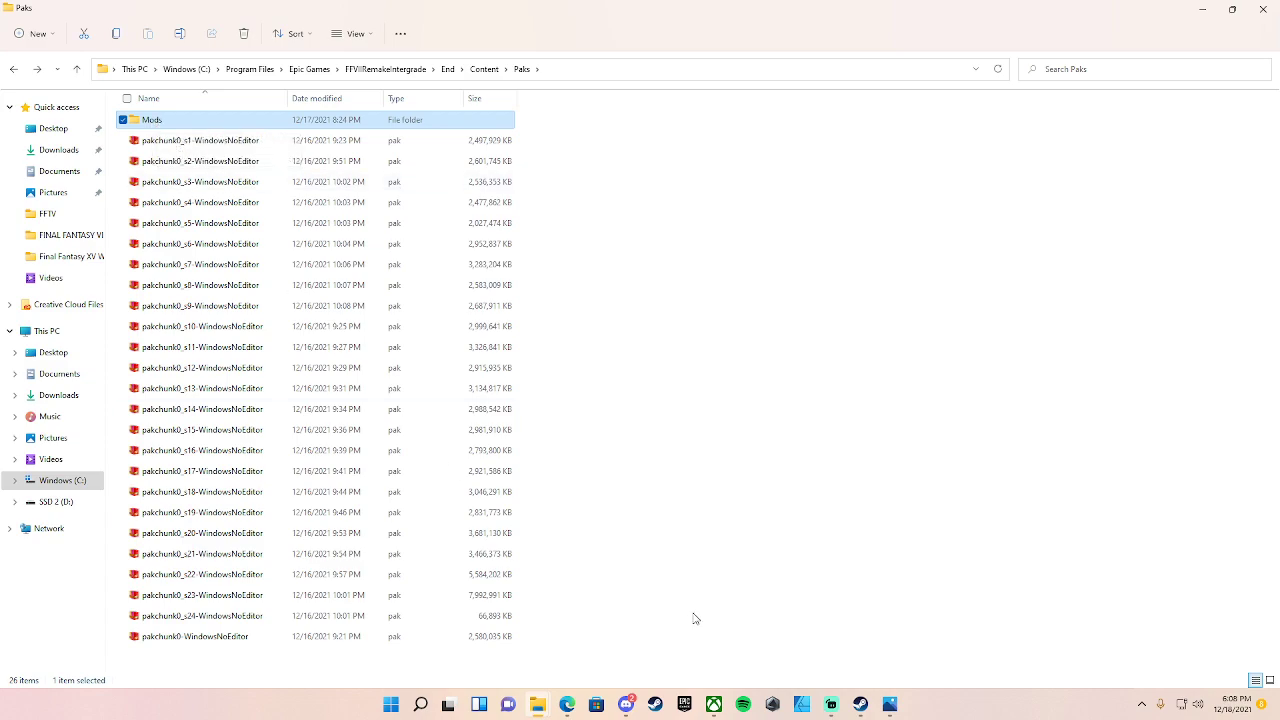
{"action": "mouse_move", "coordinate": [643, 611]}
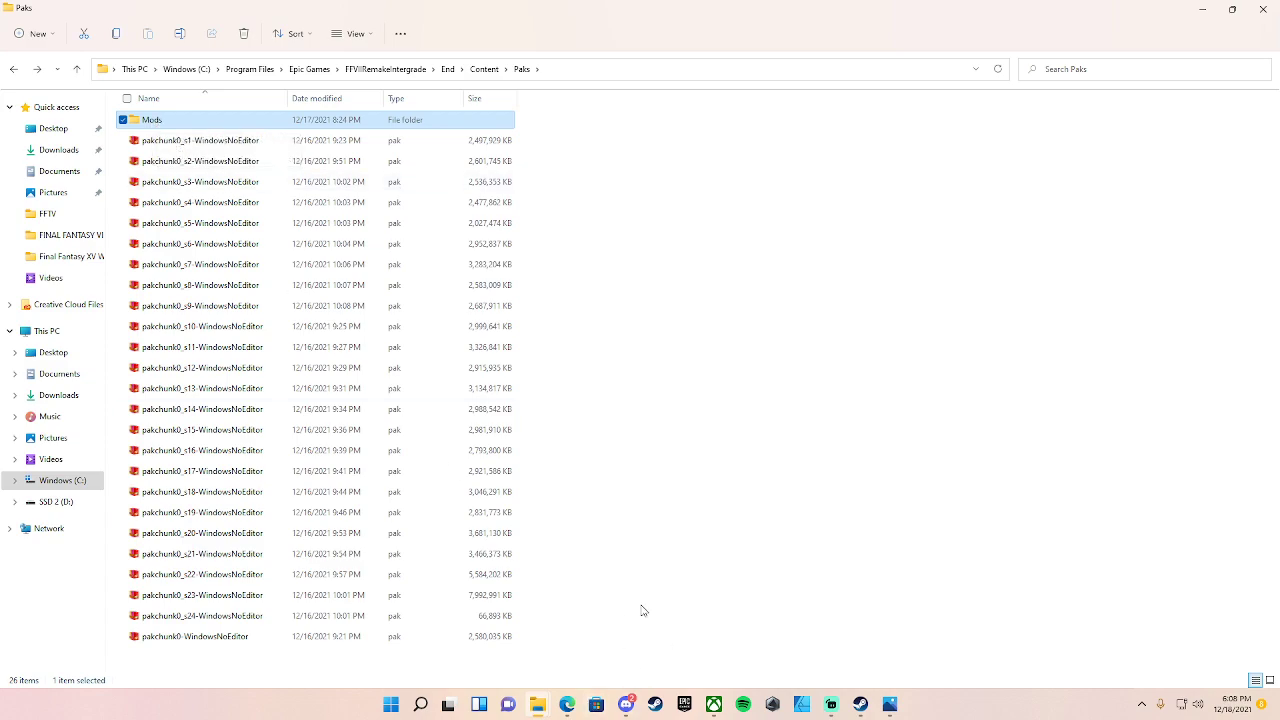